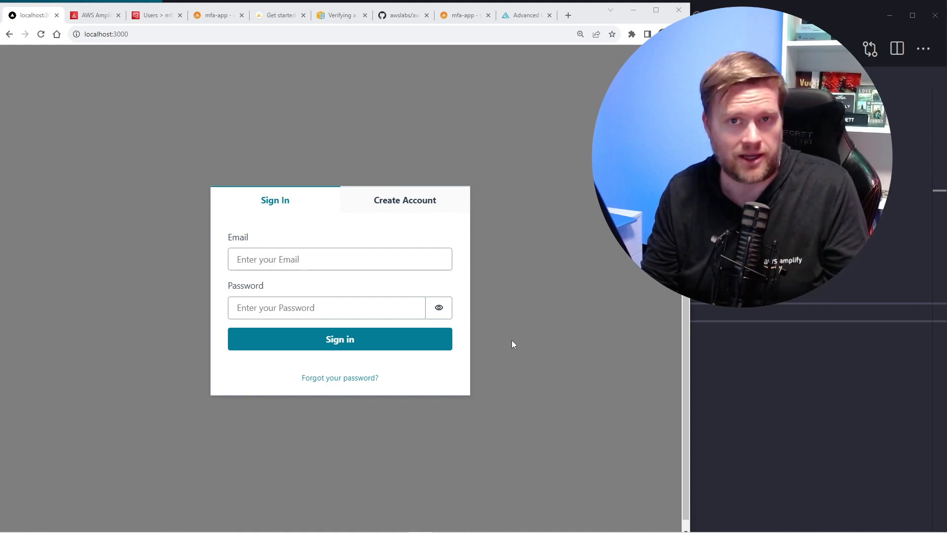
mouse_move(508, 254)
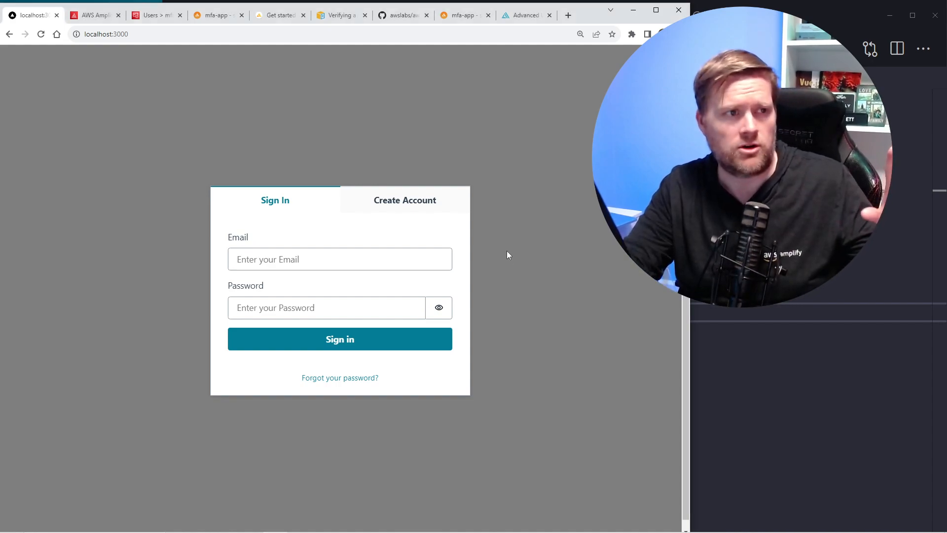
Create a new account with email and password and complete TOTP authenticator setup.
left_click(404, 199)
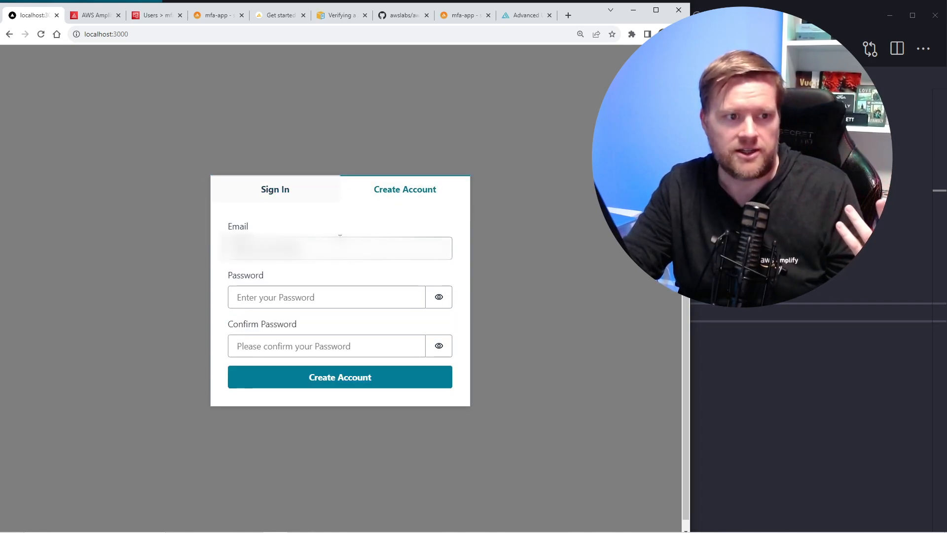
left_click(339, 248)
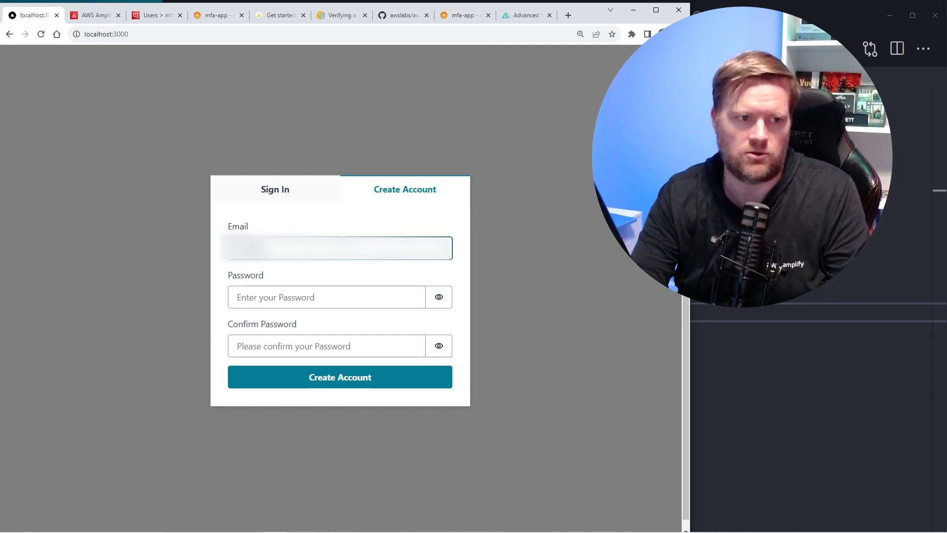
left_click(340, 377)
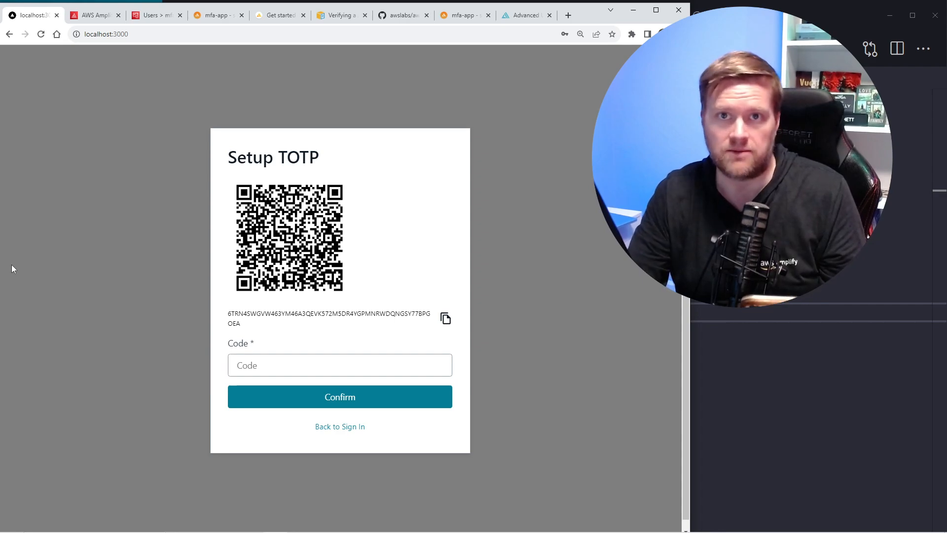
left_click(339, 365)
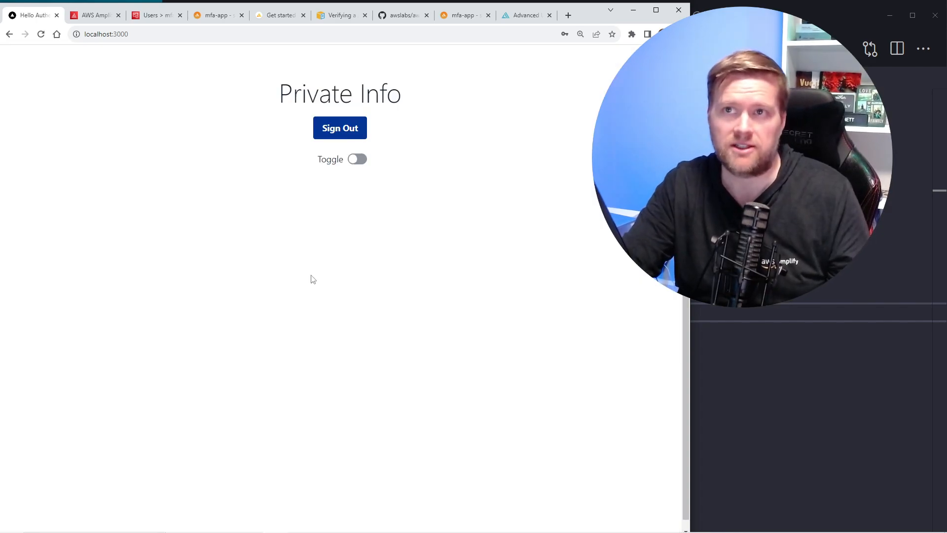
Sign out from the Private Info page, then sign back in with a one-time code.
left_click(339, 127)
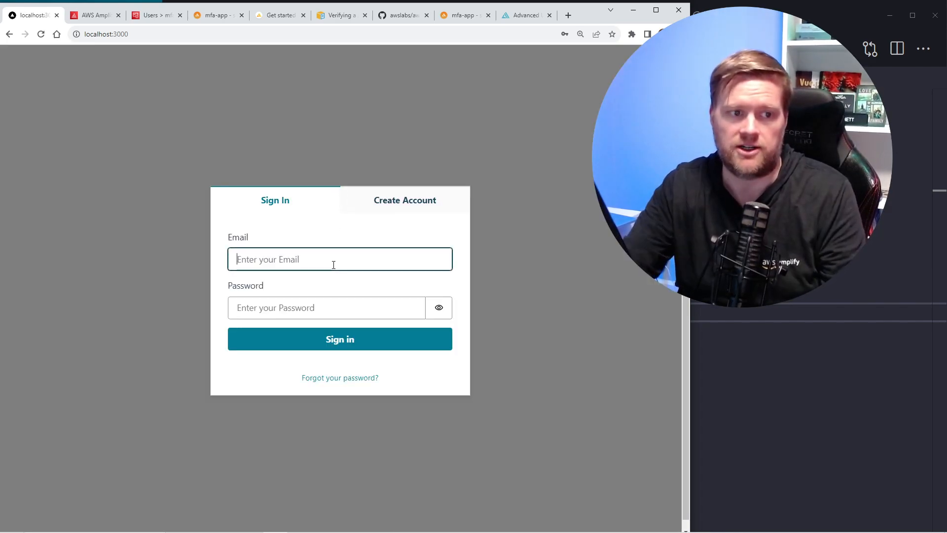
left_click(339, 338)
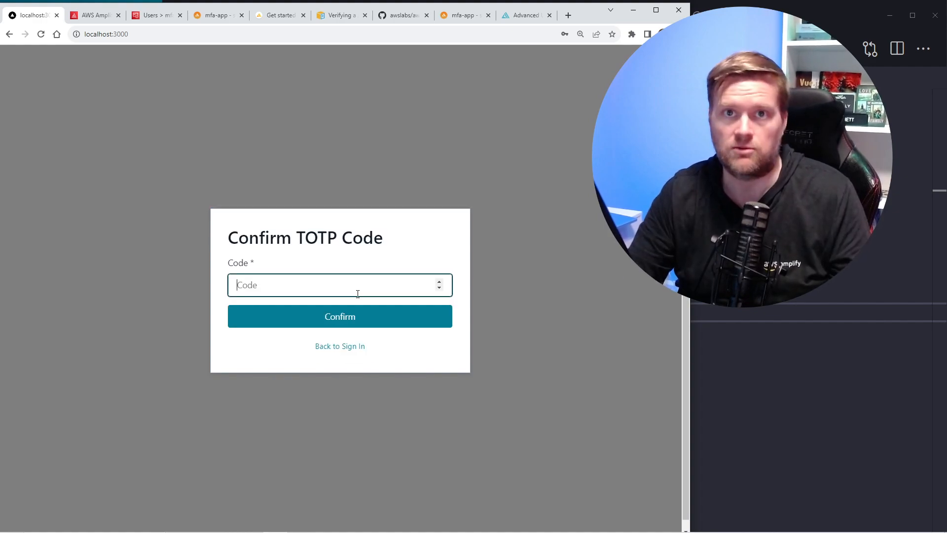
left_click(339, 316)
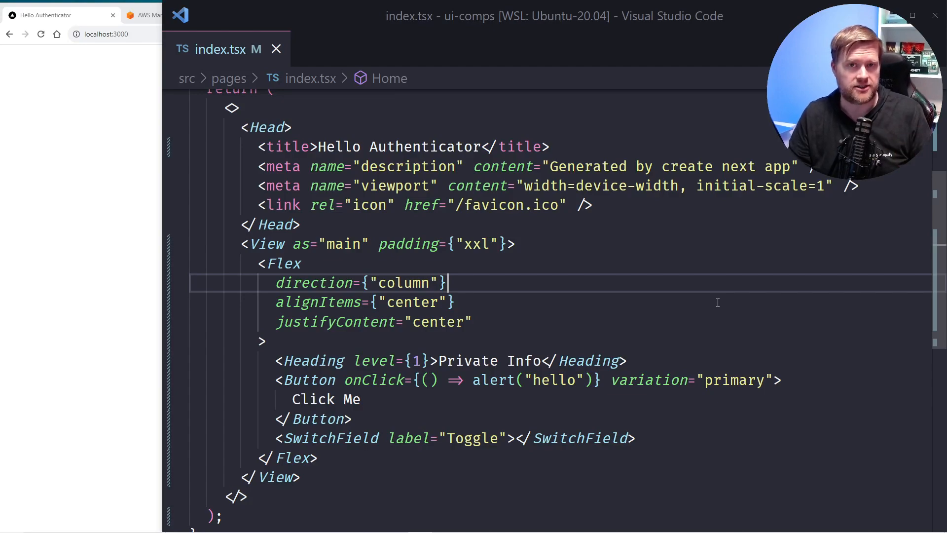
Scroll through the index.tsx starter page code.
scroll("up", 3)
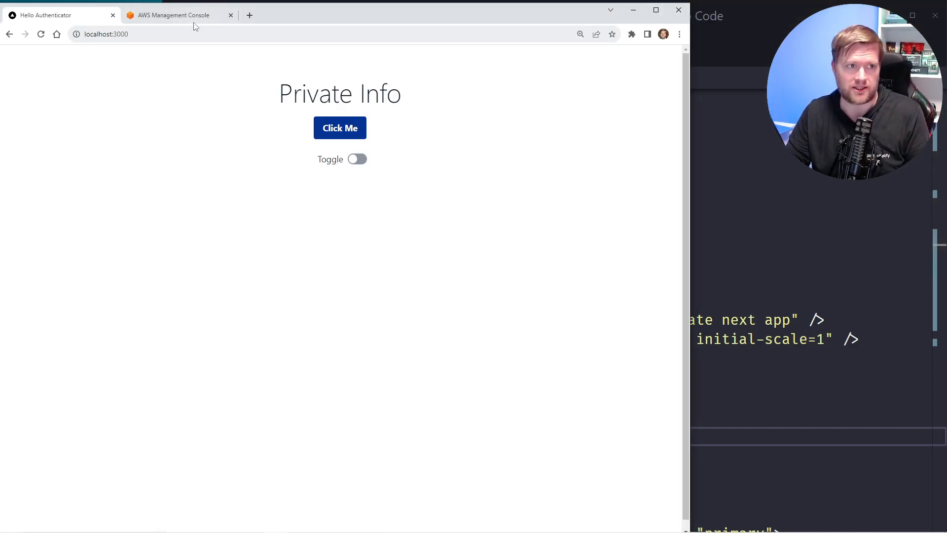
Find and open the AWS Amplify service from the AWS console search.
left_click(176, 15)
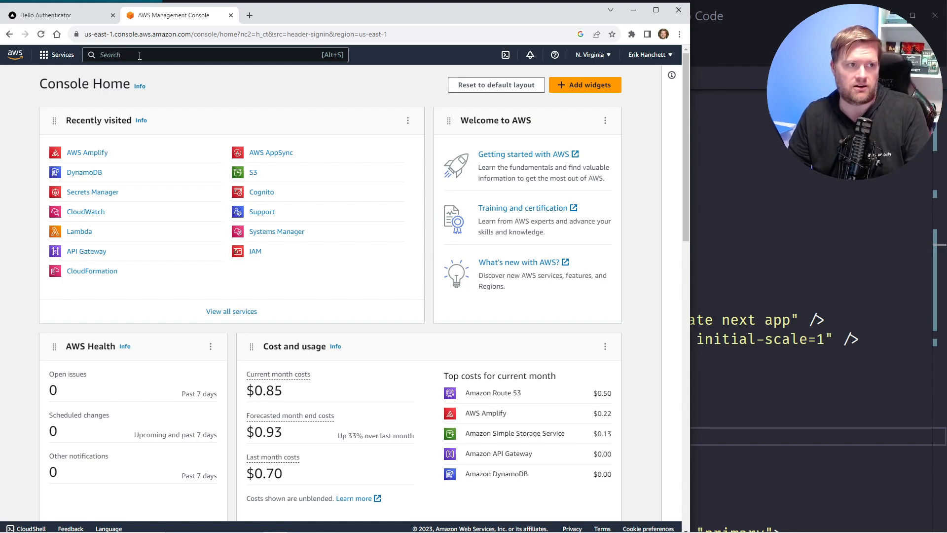
type("aws amplify")
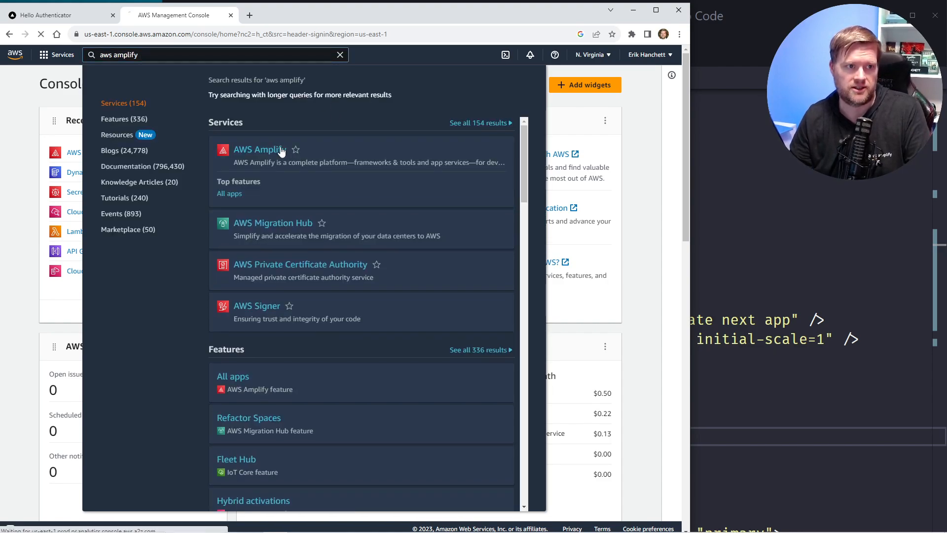
left_click(258, 149)
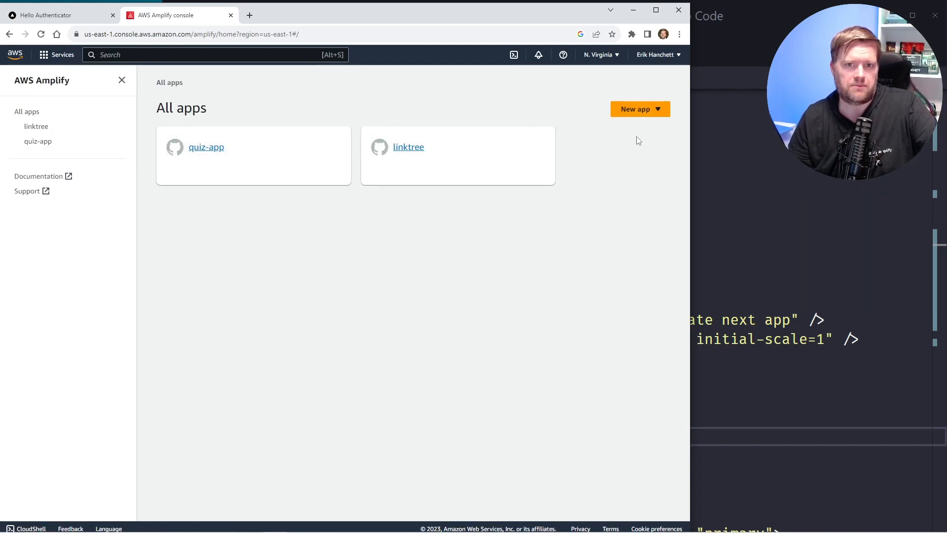
Build a new app backend named mfa-app and confirm its deployment.
left_click(639, 108)
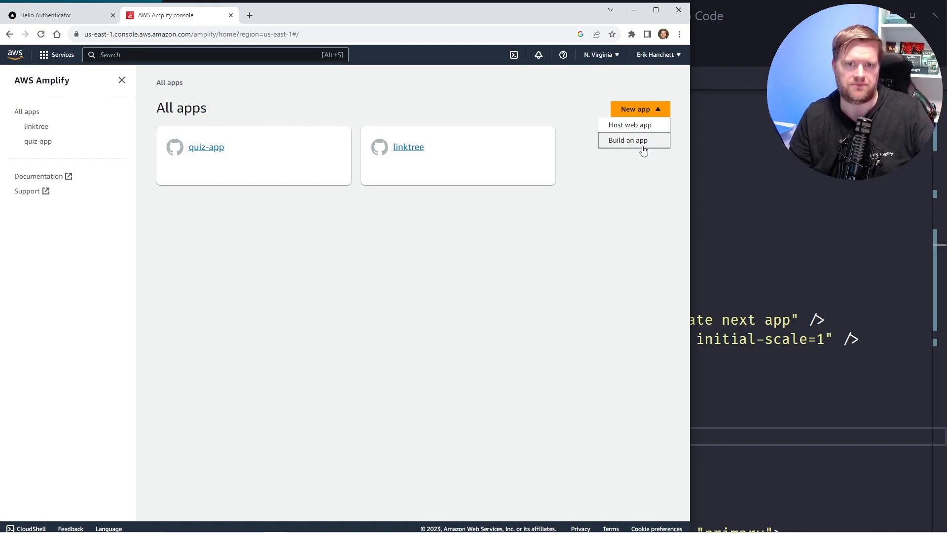
left_click(627, 140)
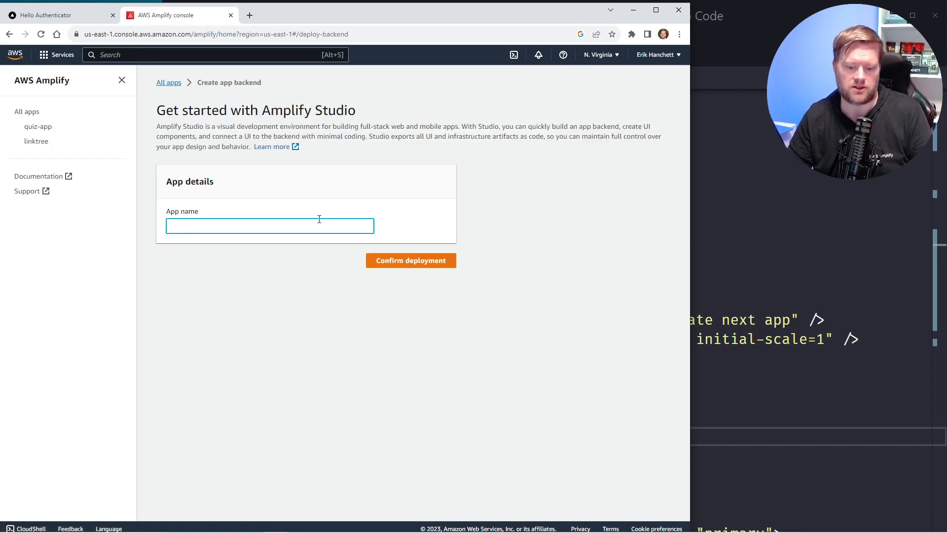
type("mfa-app")
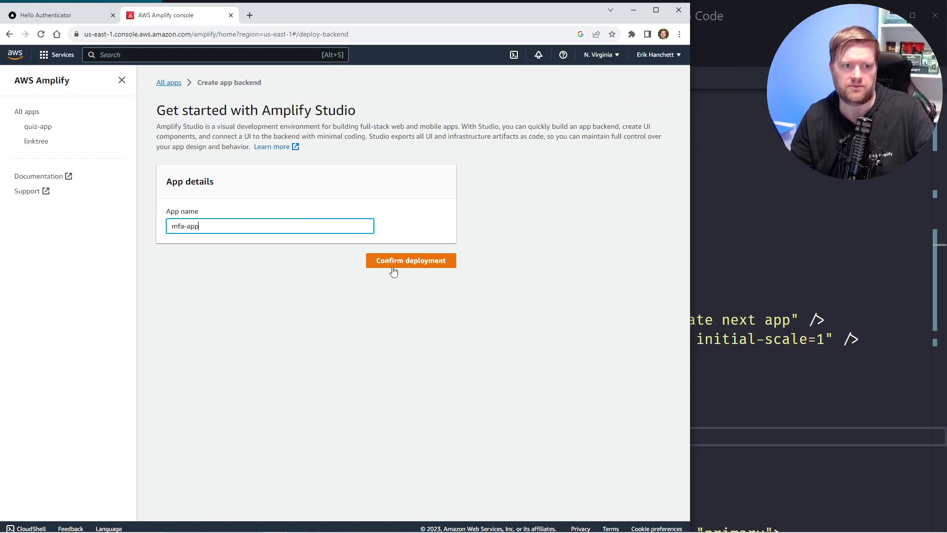
left_click(411, 260)
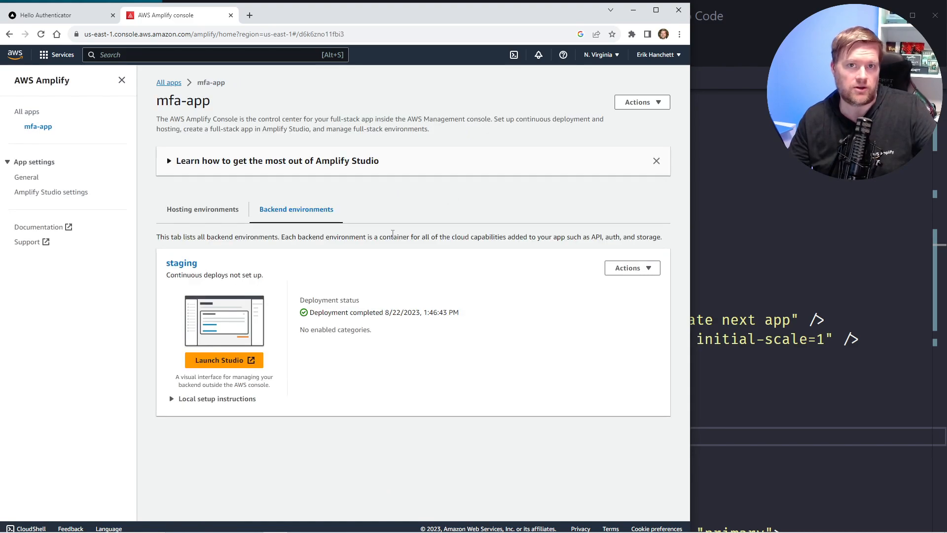
Launch Amplify Studio for staging and go to Authentication setup.
left_click(223, 360)
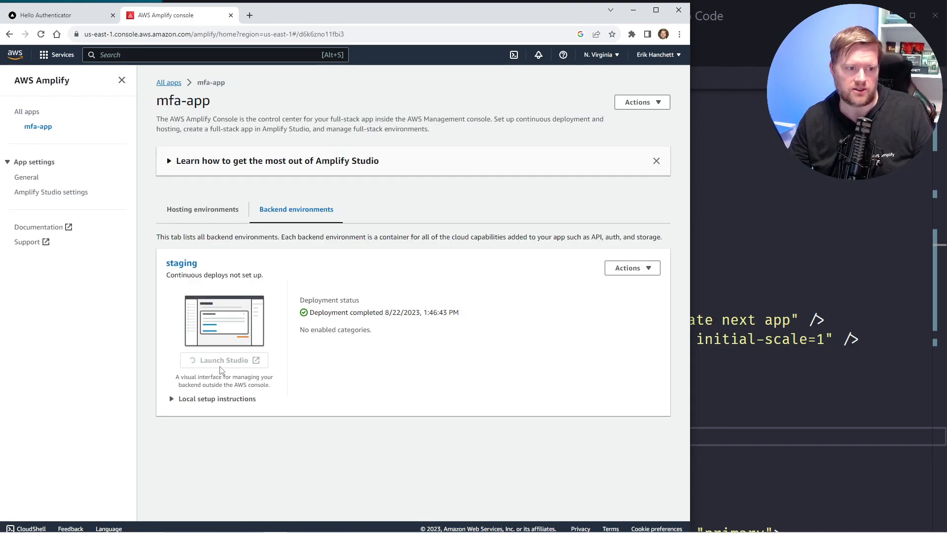
left_click(223, 359)
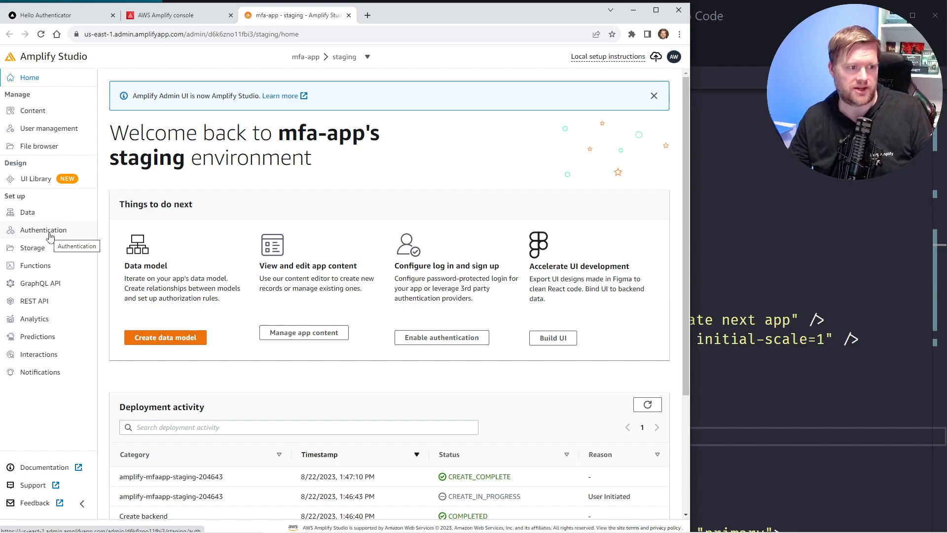
left_click(42, 230)
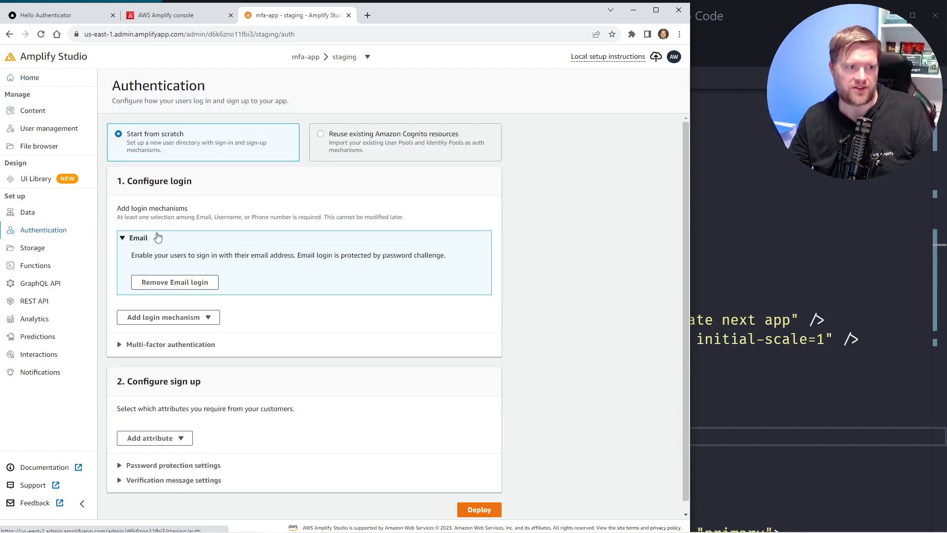
Enforce MFA with the authenticator app only, no SMS, and deploy.
scroll("down", 3)
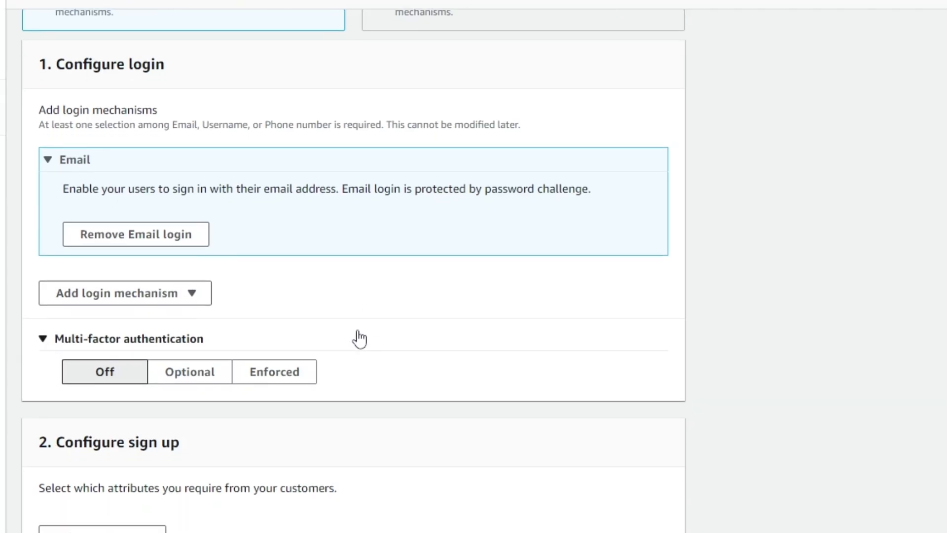
left_click(274, 371)
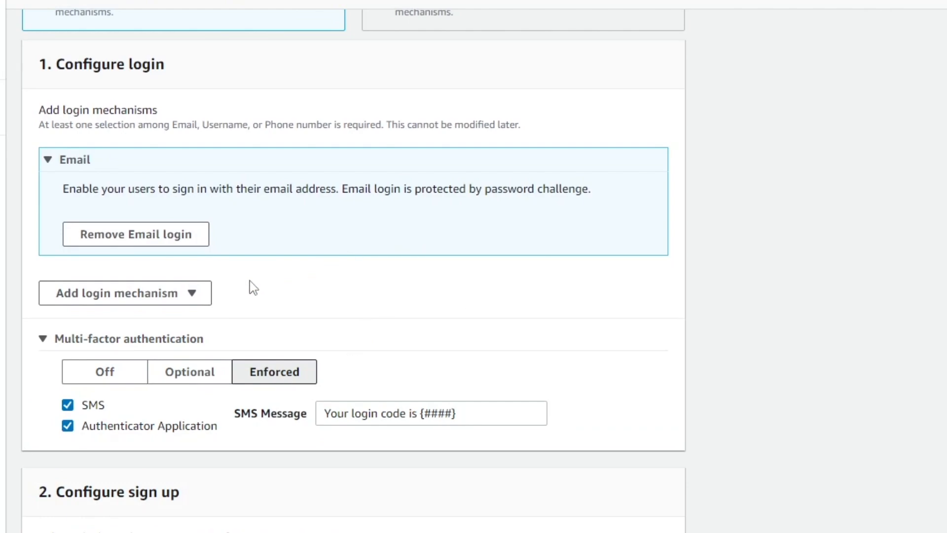
mouse_move(402, 278)
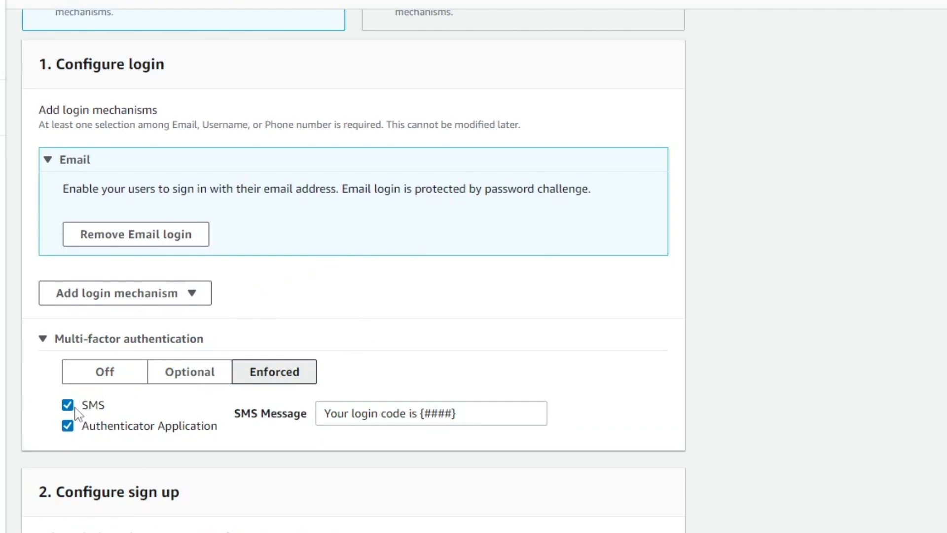
left_click(67, 404)
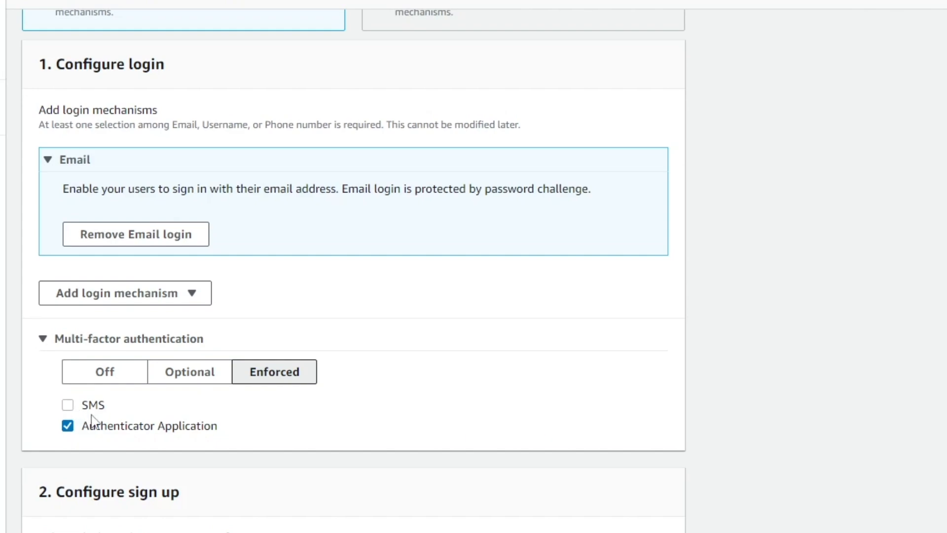
mouse_move(254, 433)
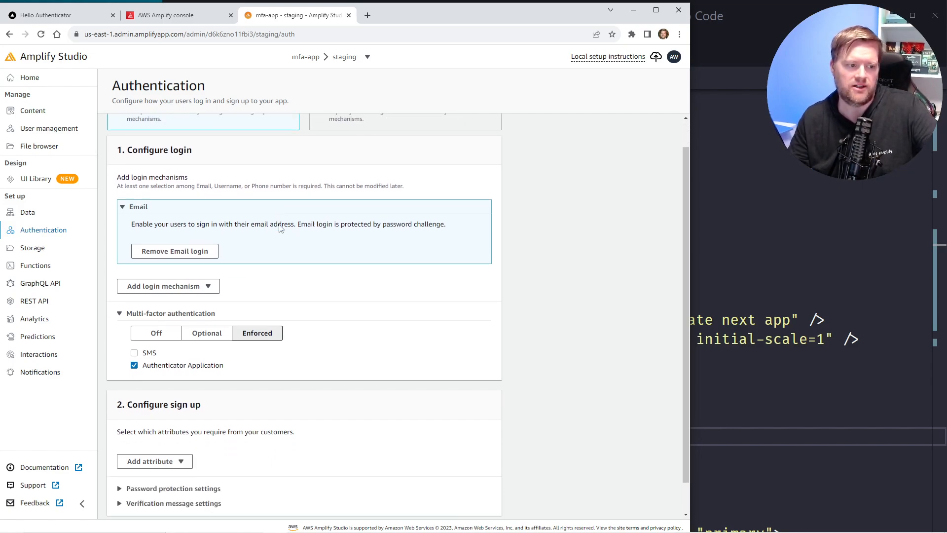
left_click(151, 460)
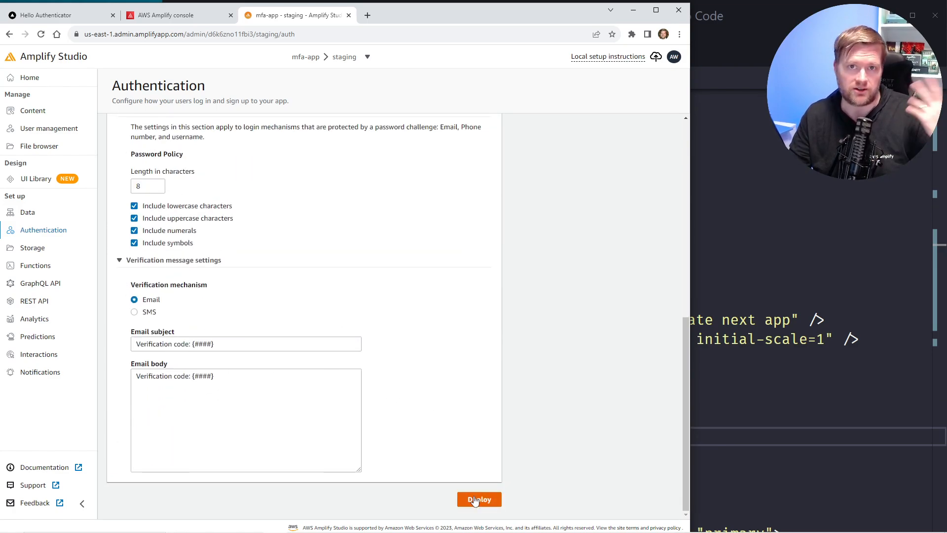
left_click(479, 499)
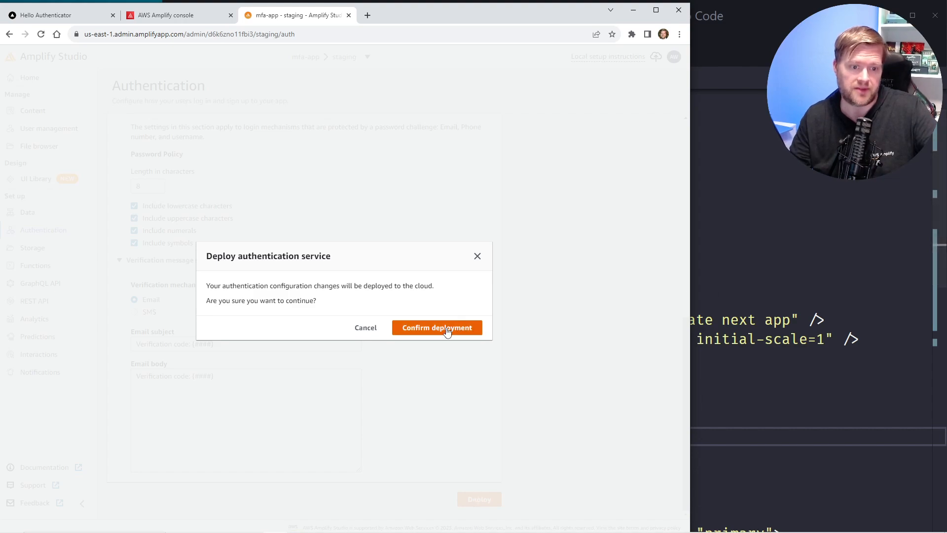
Confirm the auth deployment, then bring up the Amplify Docs CLI installation guide.
left_click(436, 328)
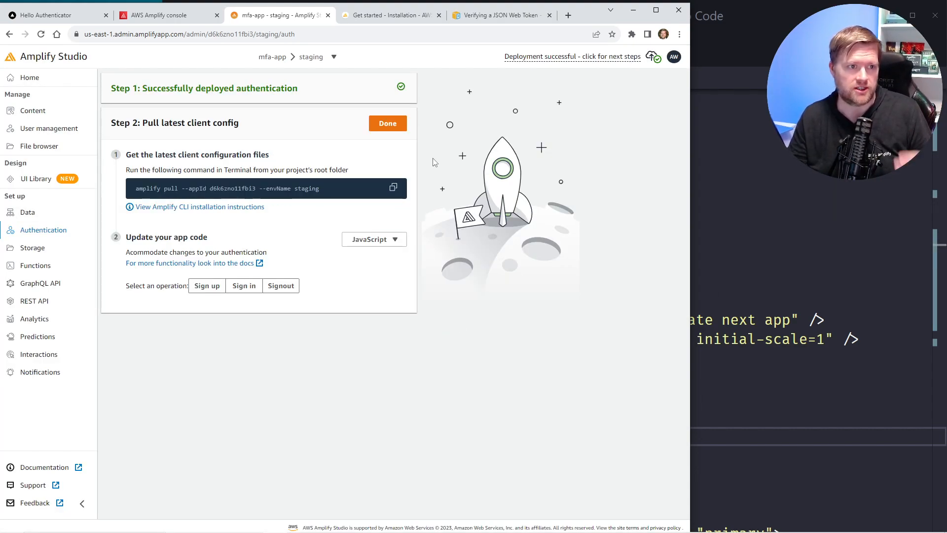
mouse_move(309, 140)
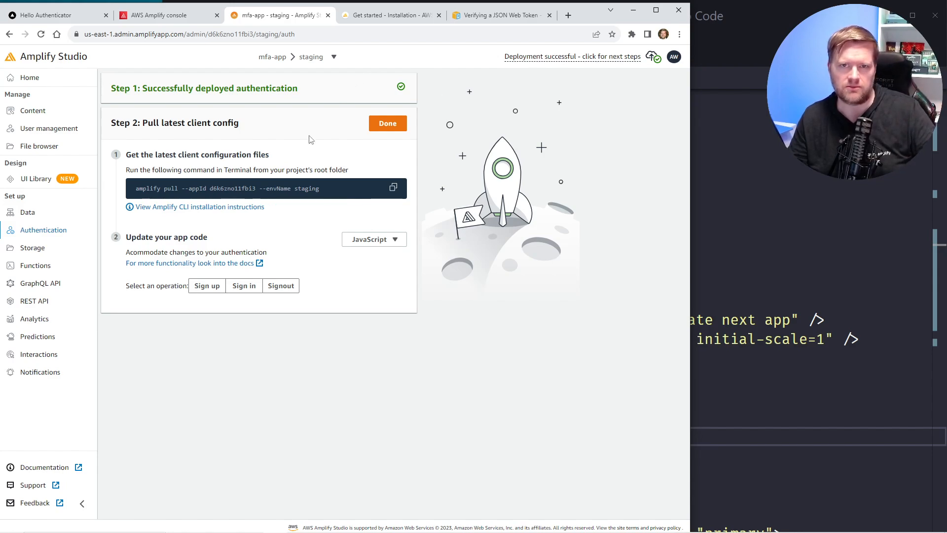
mouse_move(210, 206)
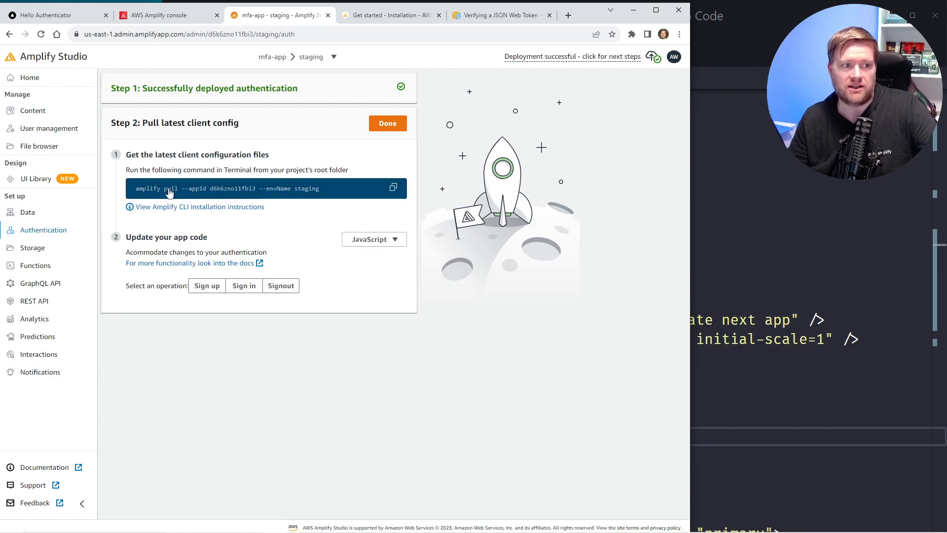
left_click(393, 188)
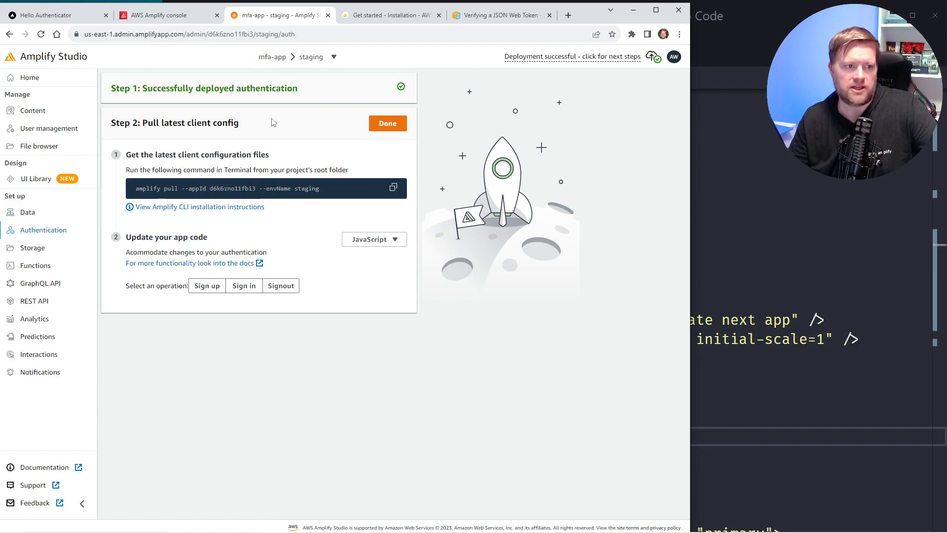
mouse_move(245, 209)
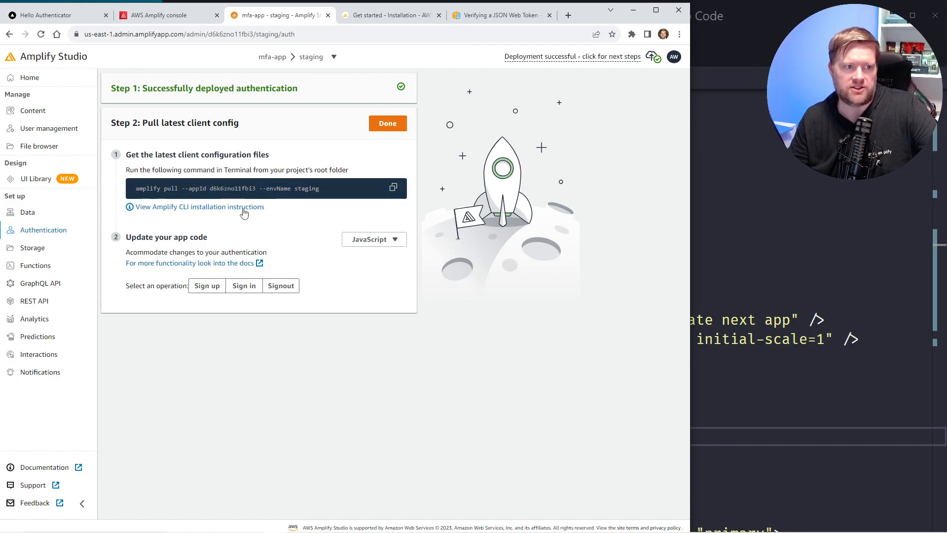
left_click(196, 207)
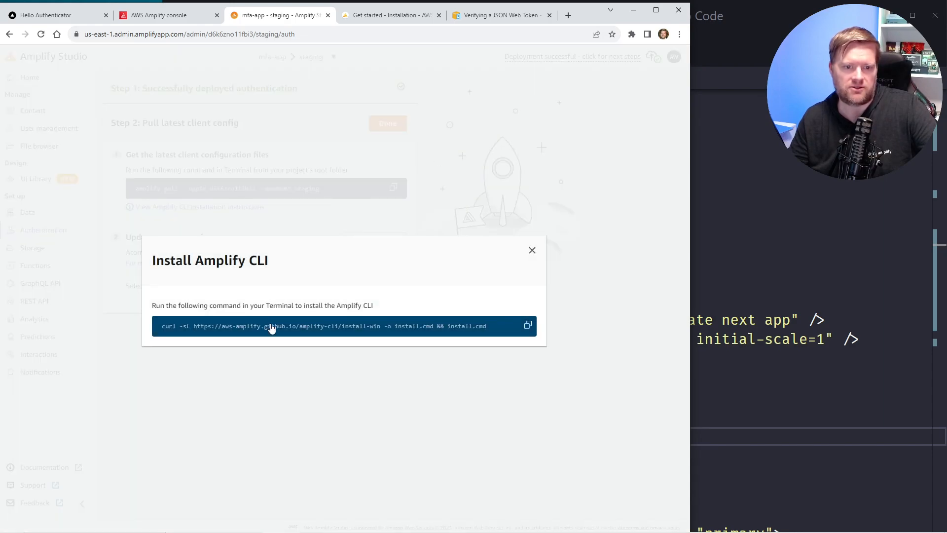
left_click(532, 250)
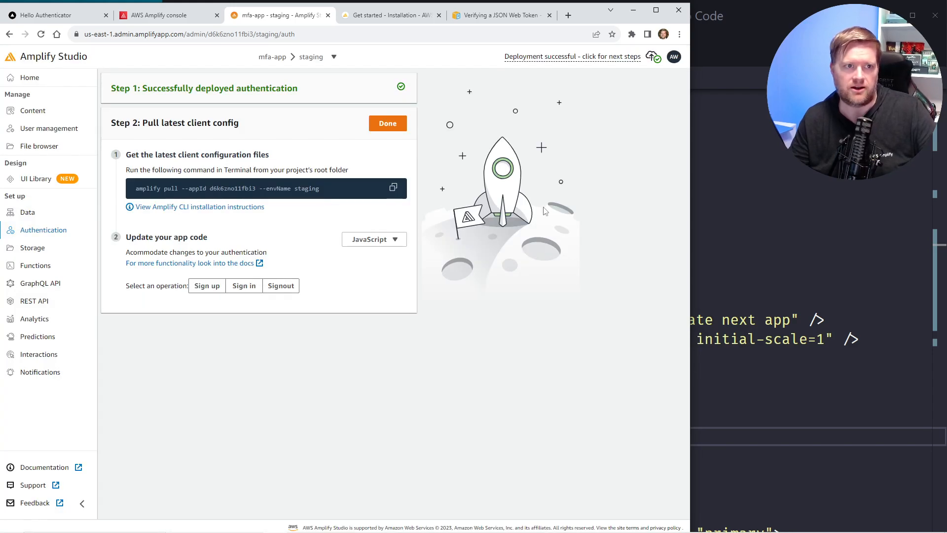
left_click(390, 15)
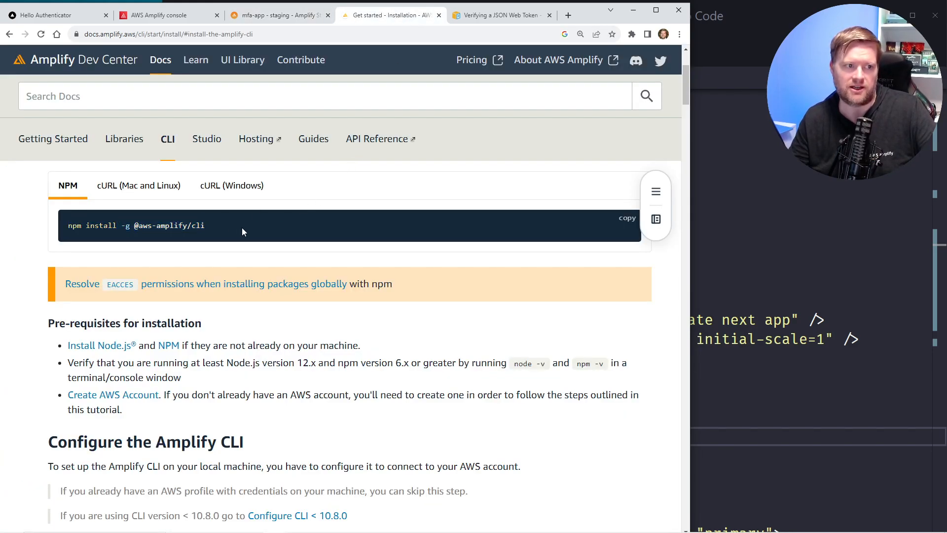
left_click(278, 14)
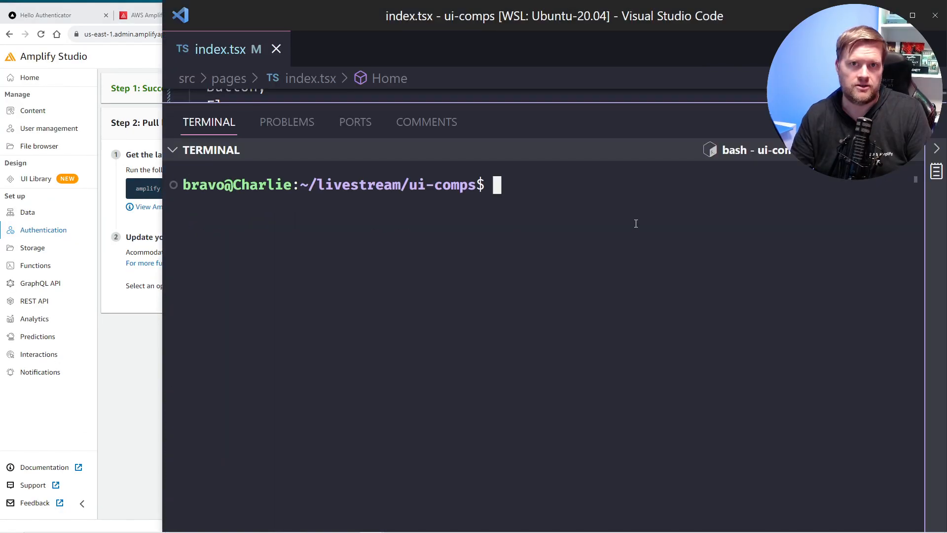
type("npm")
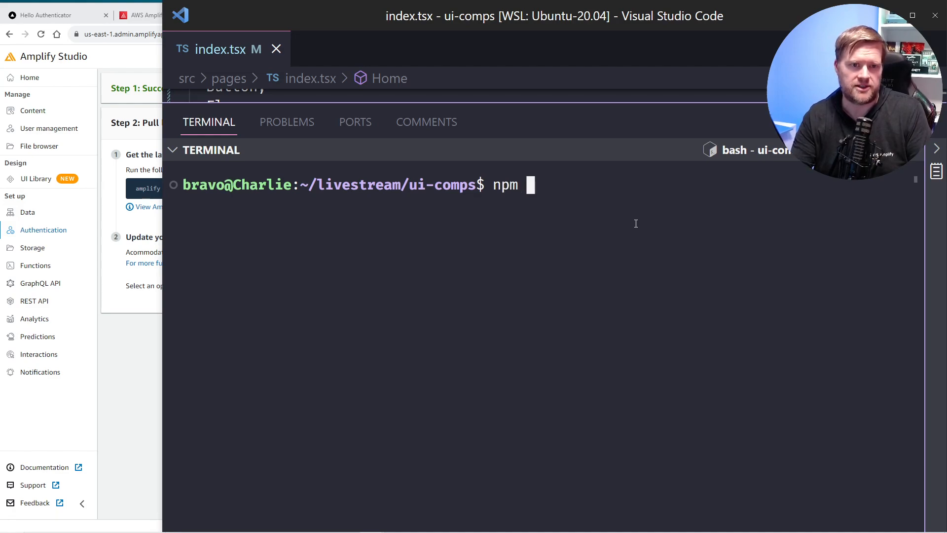
type("i @aws-amplify")
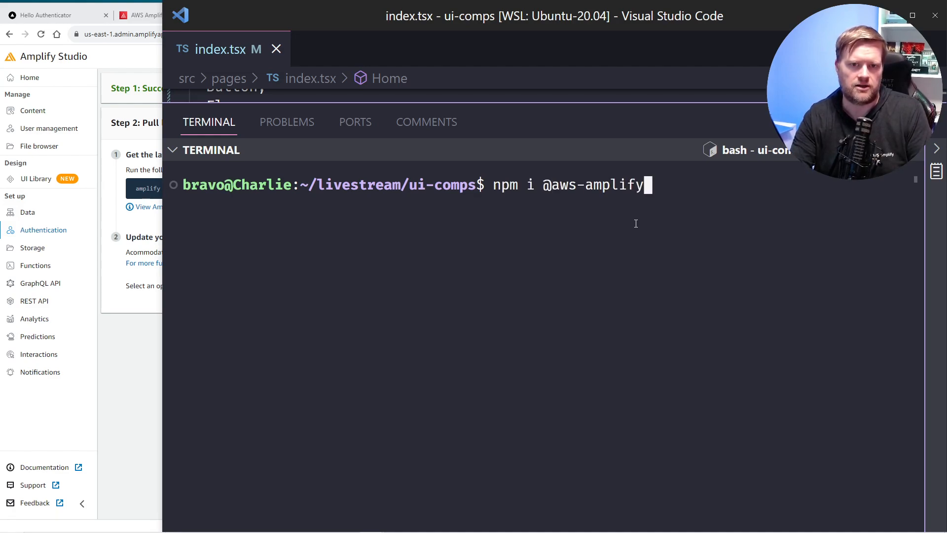
type("/ui-react a")
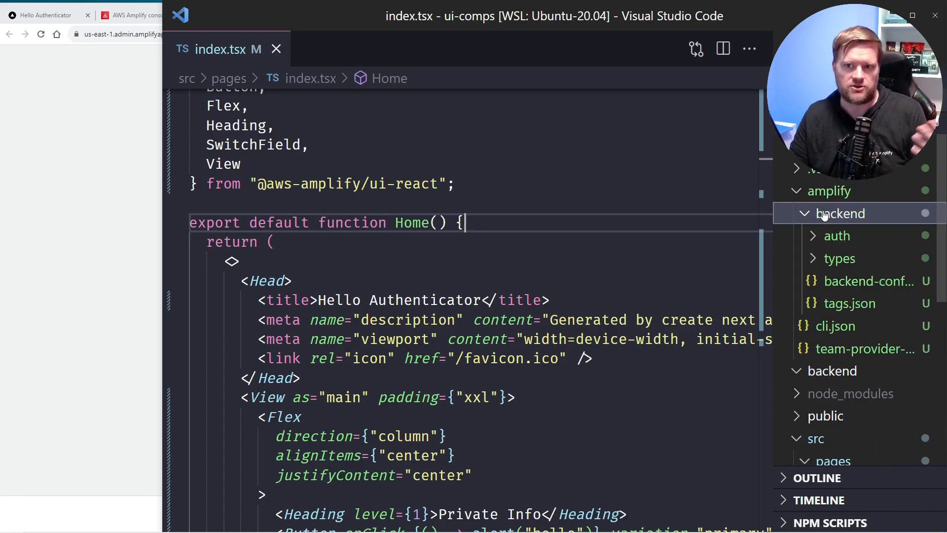
left_click(829, 191)
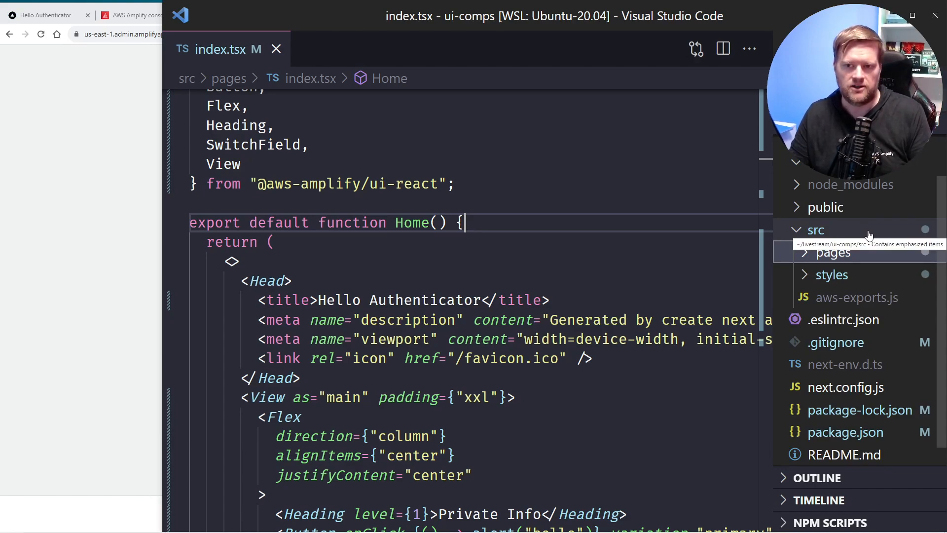
Open src/pages/_app.tsx and import Amplify from aws-amplify.
left_click(832, 252)
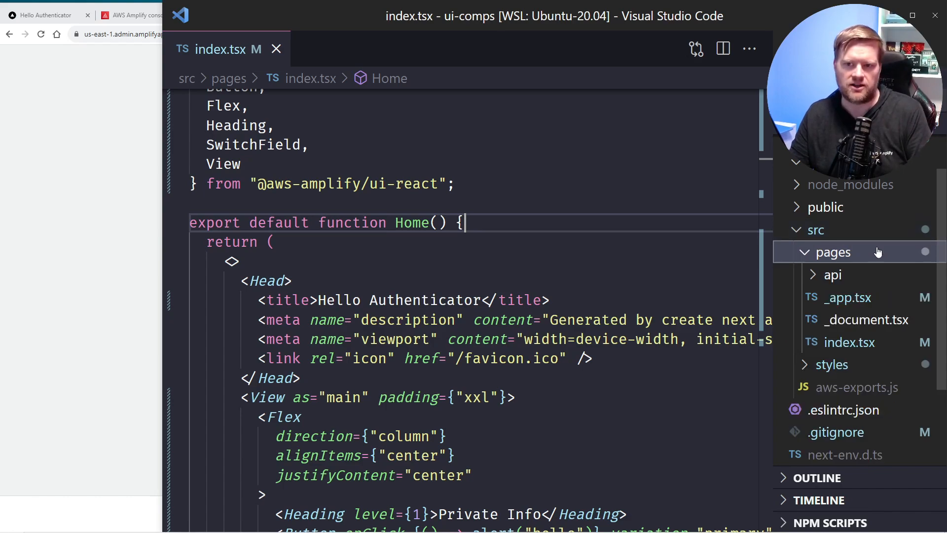
key("ctrl+p")
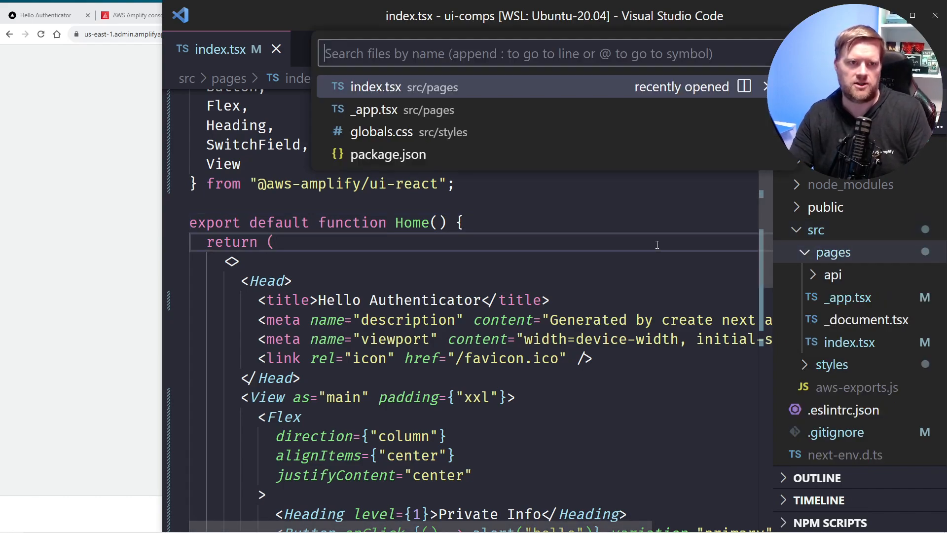
left_click(373, 110)
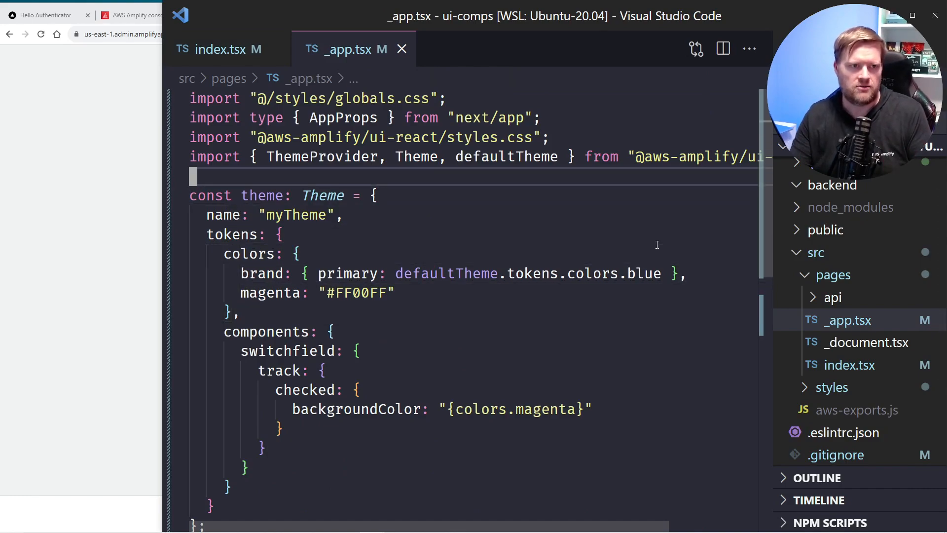
type("import {")
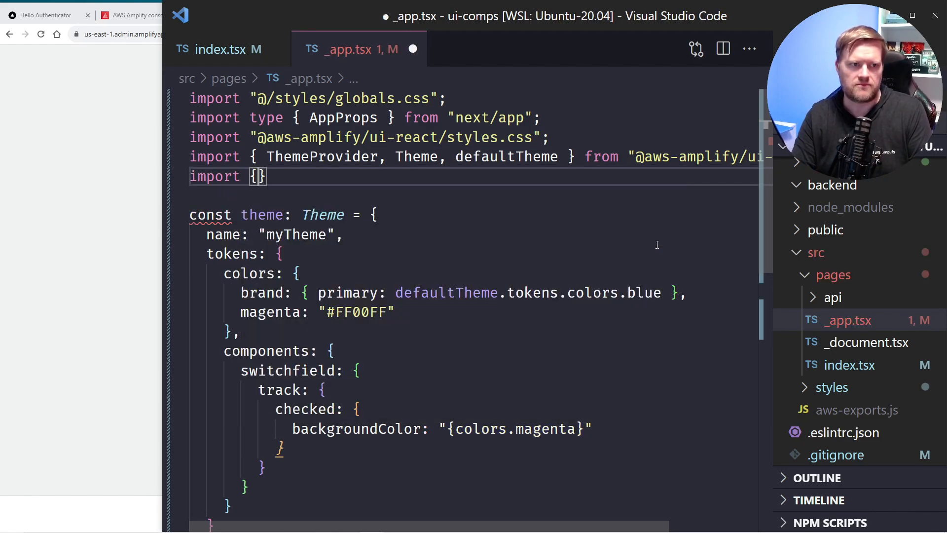
type("Amplify} from")
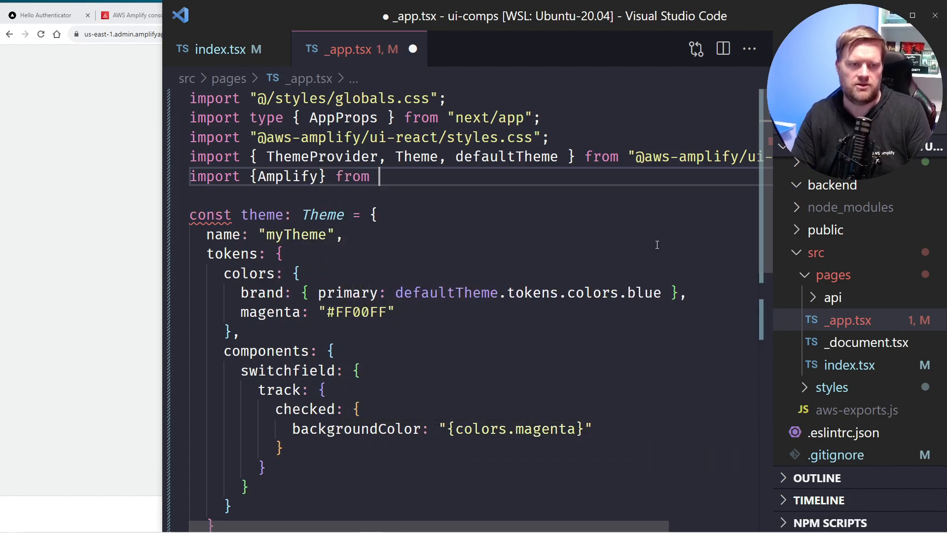
type("\"aws-amplify")
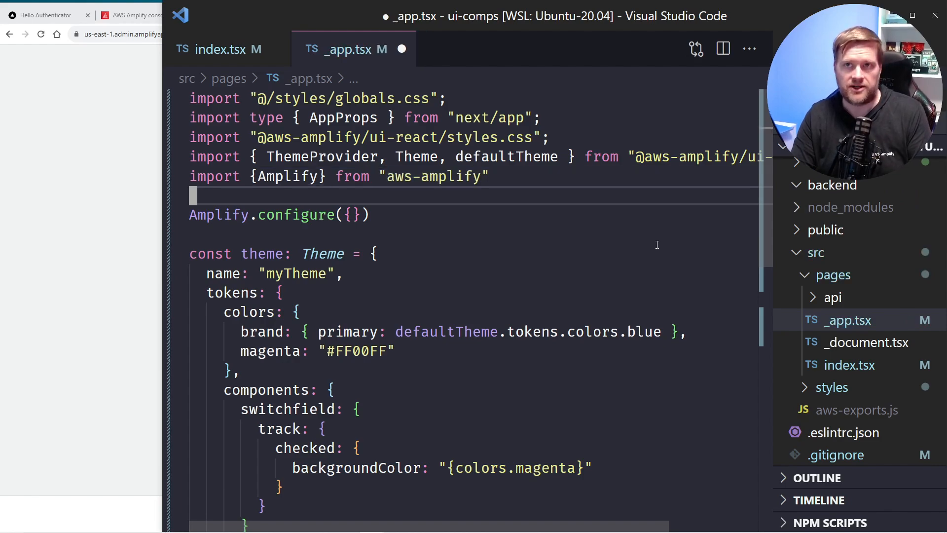
Import awsExports, add Amplify.configure(awsExports), and save the file.
type("i")
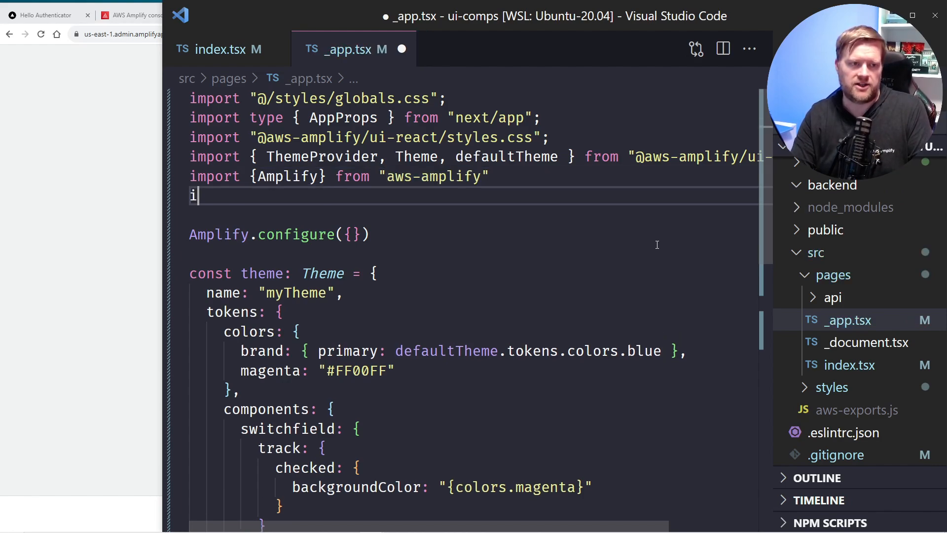
type("mport")
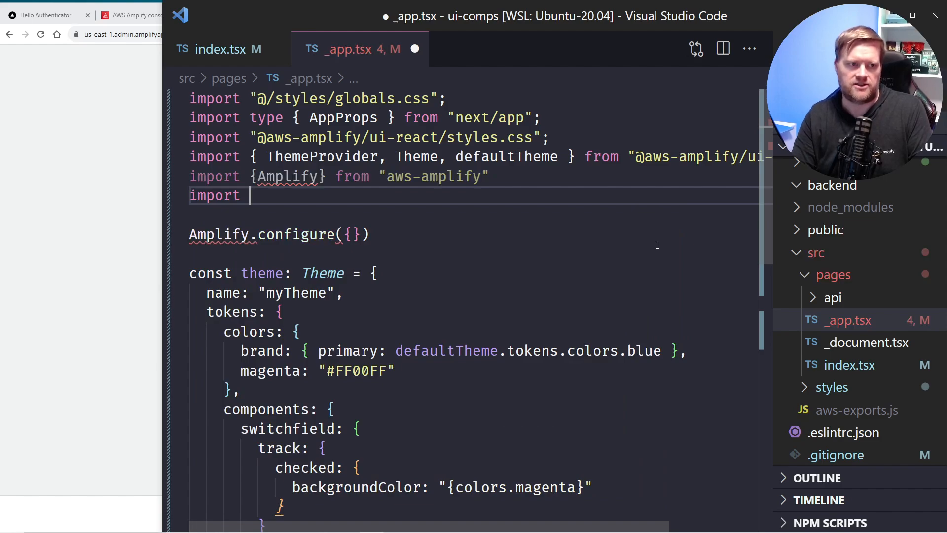
type("awsExport")
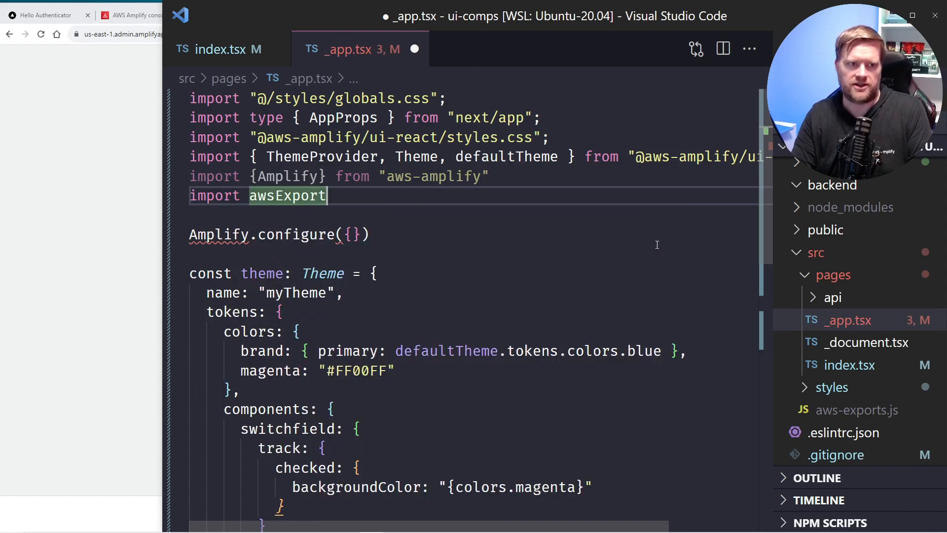
type("s for")
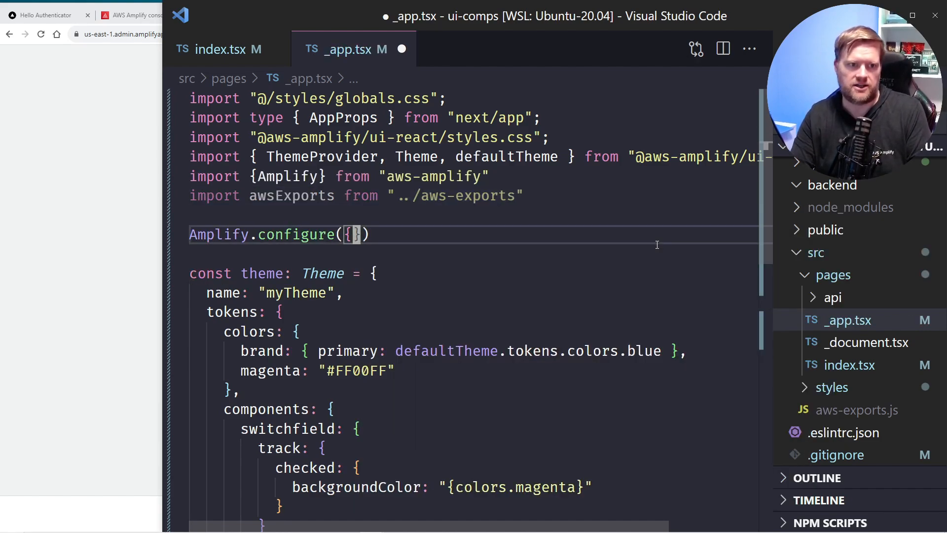
type("awsExports")
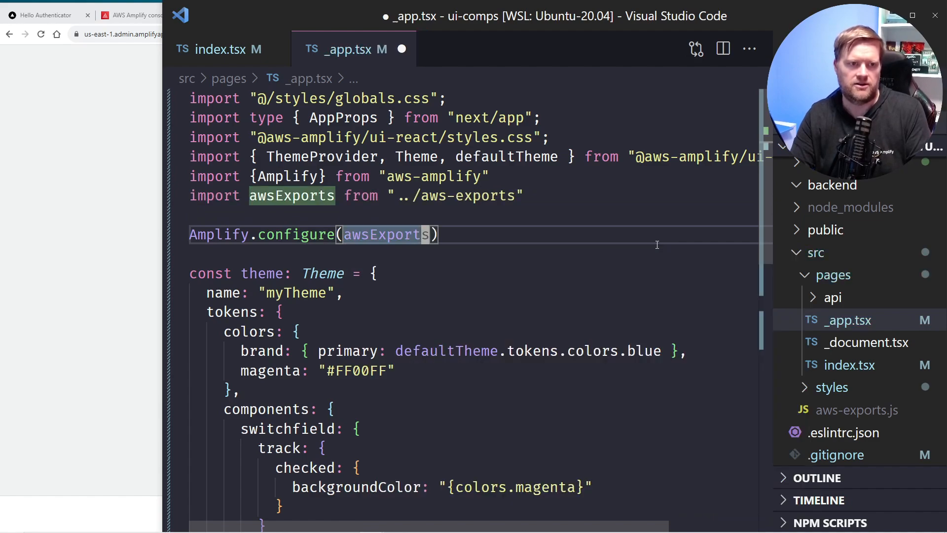
key("ctrl+s")
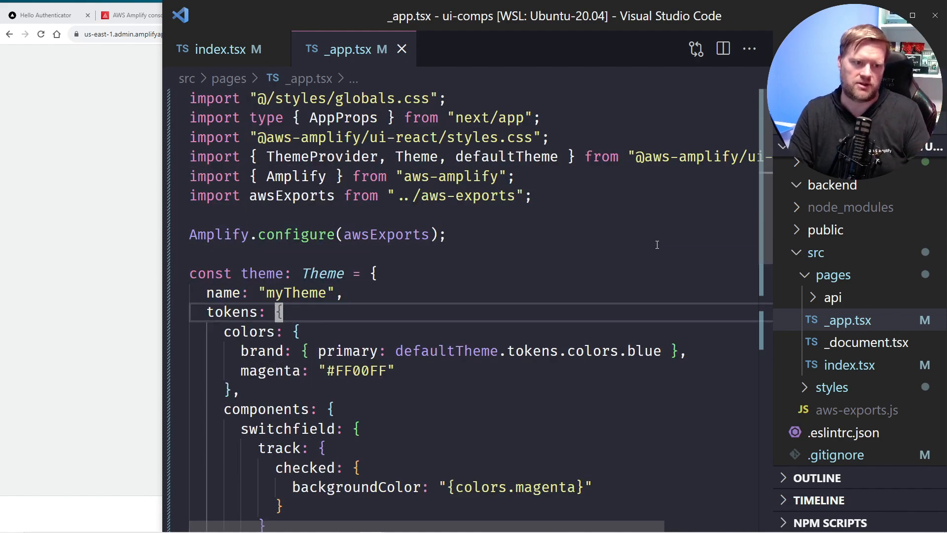
Import withAuthenticator and change the export to export default withAuthenticator(App).
scroll("down", 3)
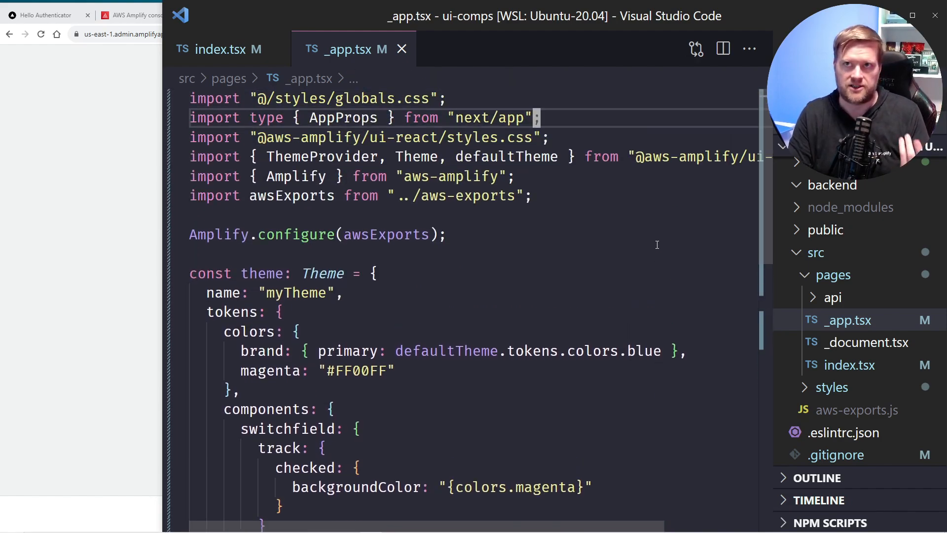
scroll("down", 3)
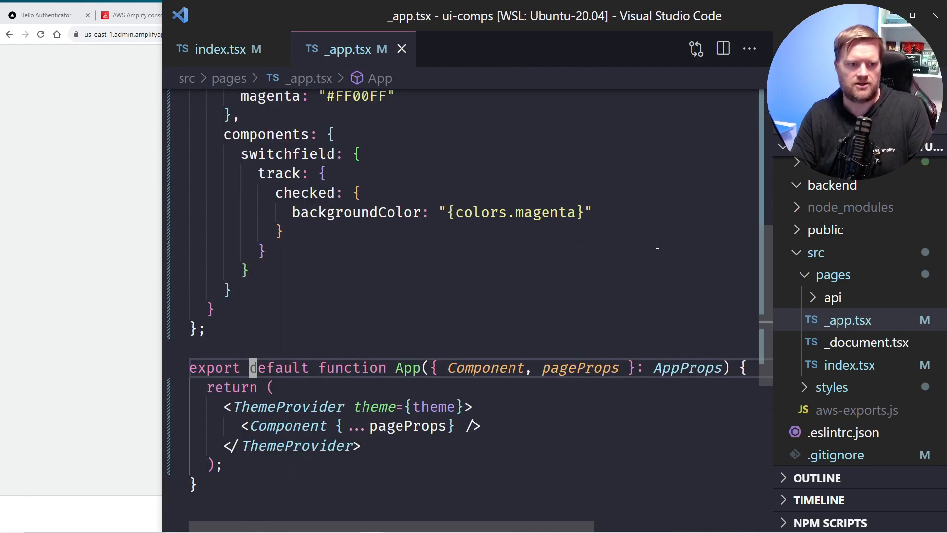
double_click(214, 367)
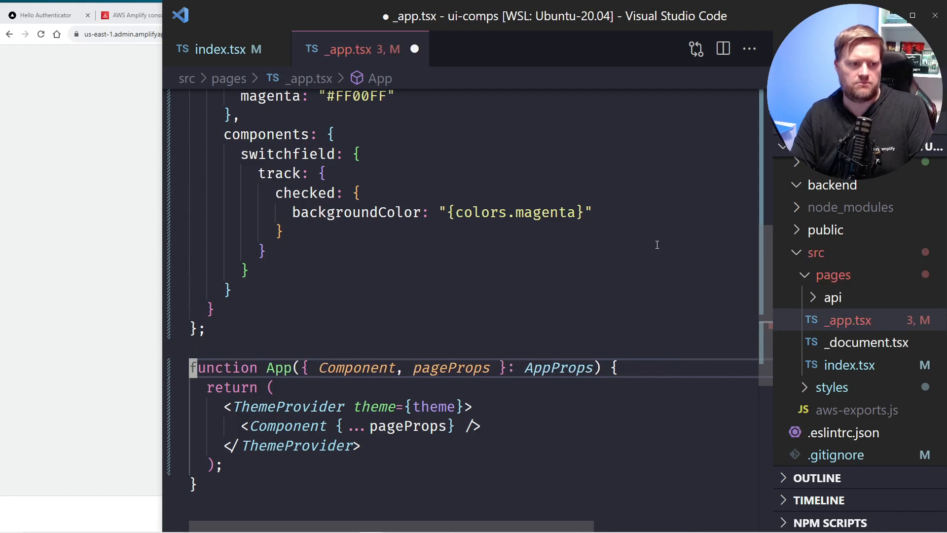
type("exports\";")
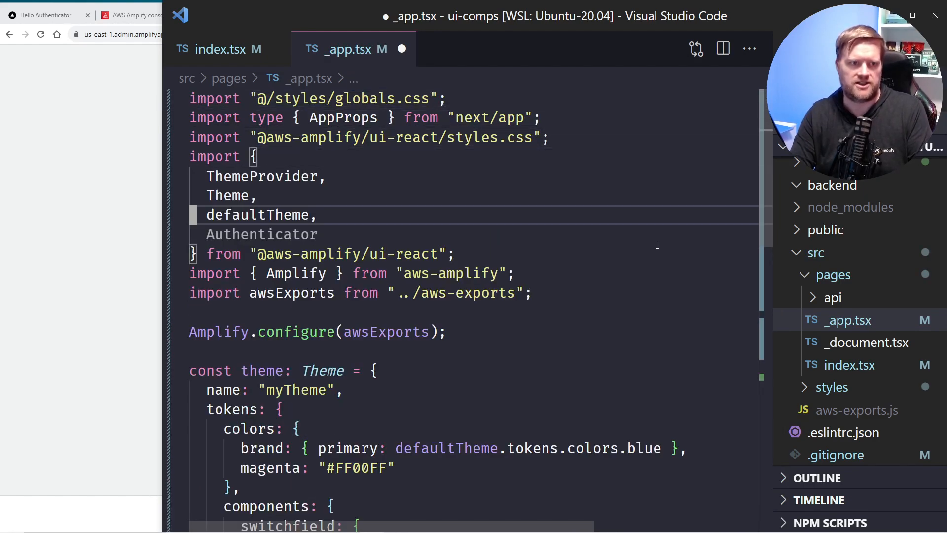
type("with")
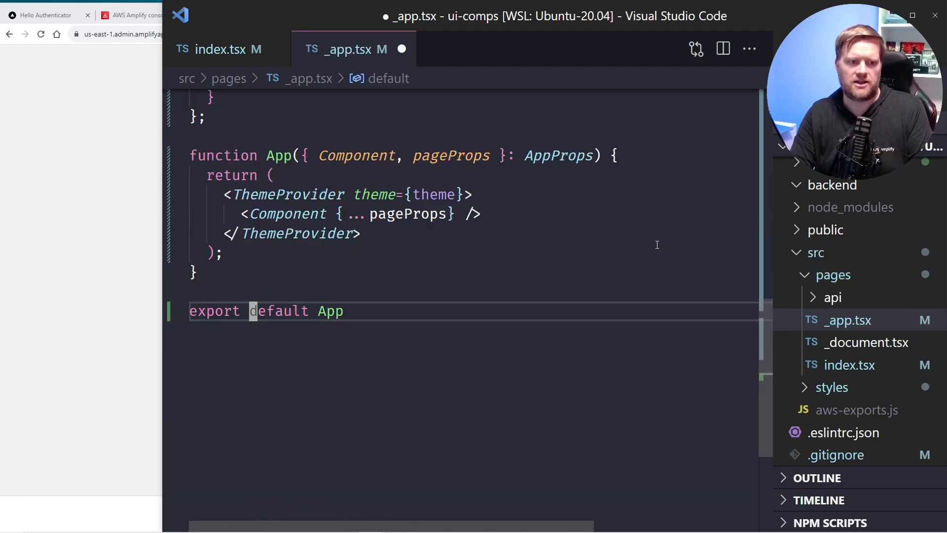
type("with")
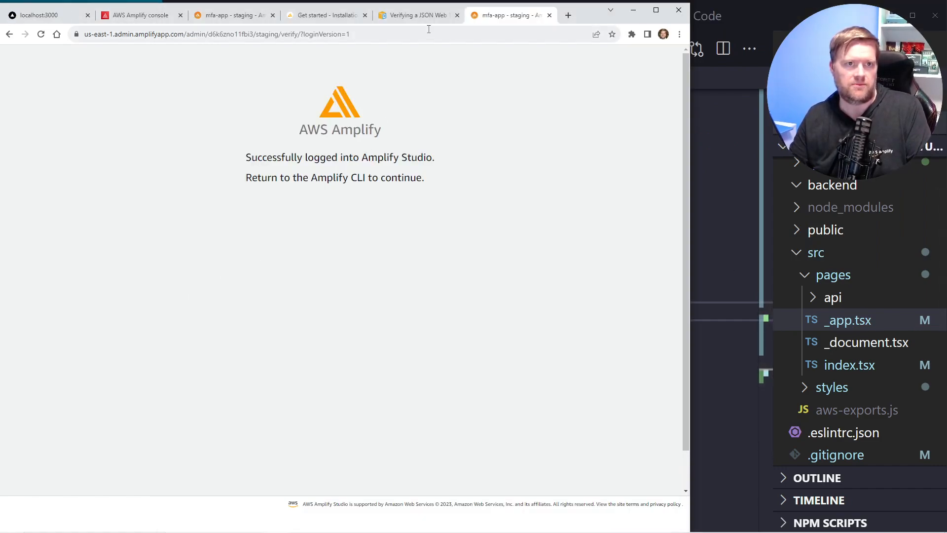
left_click(45, 16)
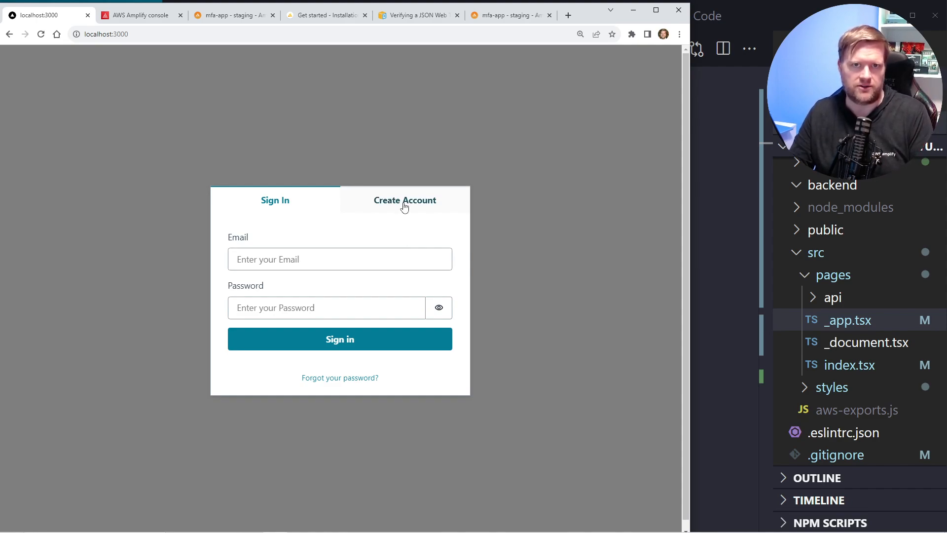
left_click(404, 200)
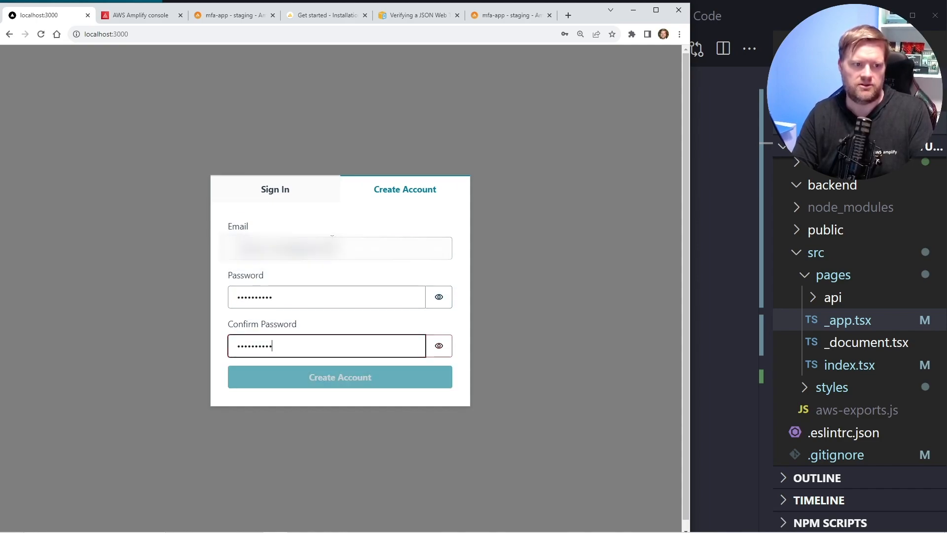
left_click(339, 377)
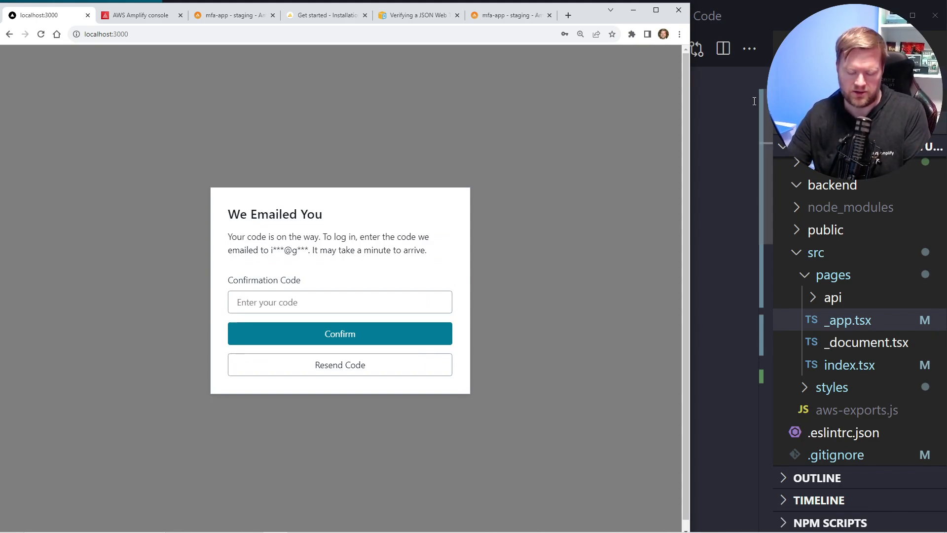
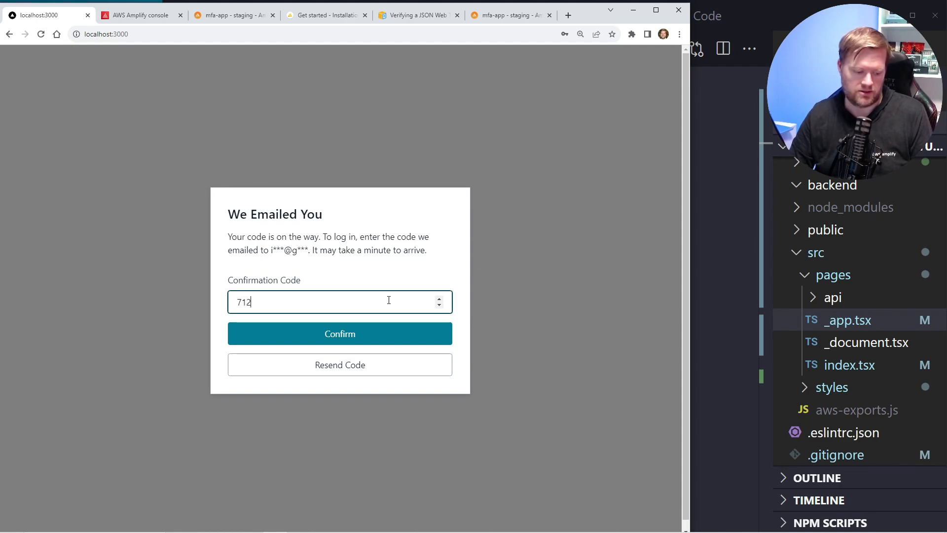
left_click(339, 334)
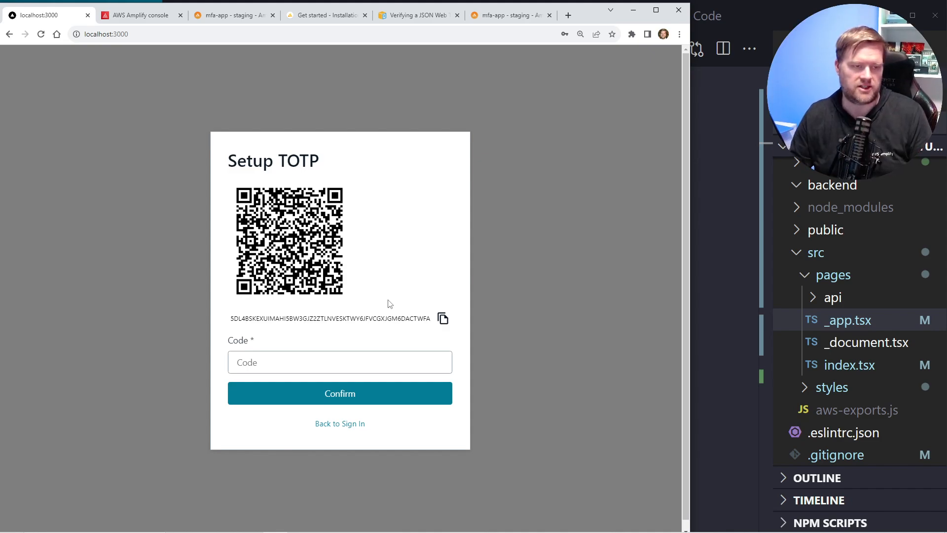
left_click(339, 361)
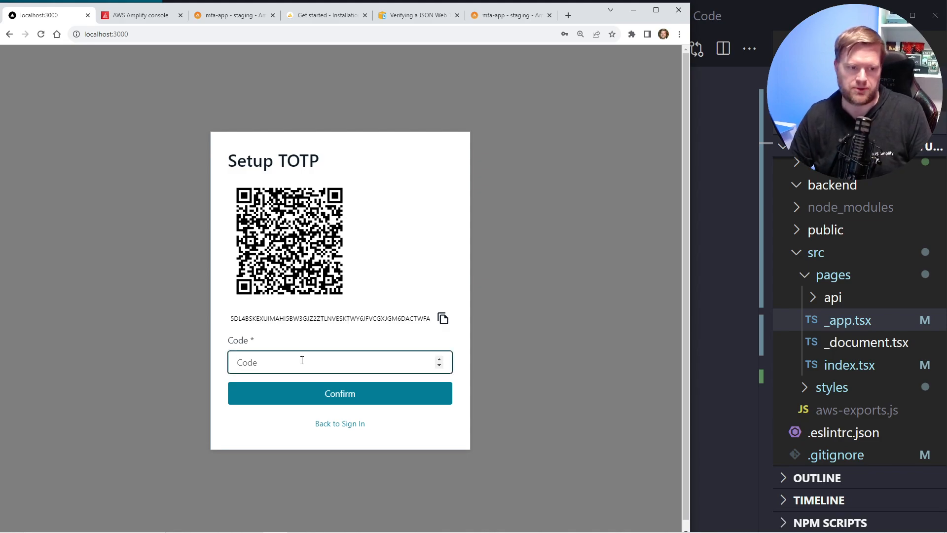
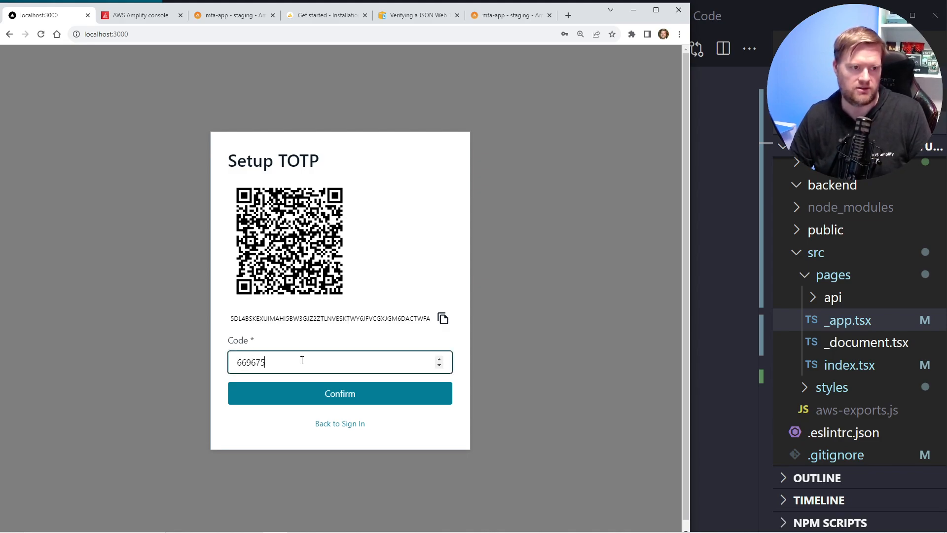
left_click(339, 394)
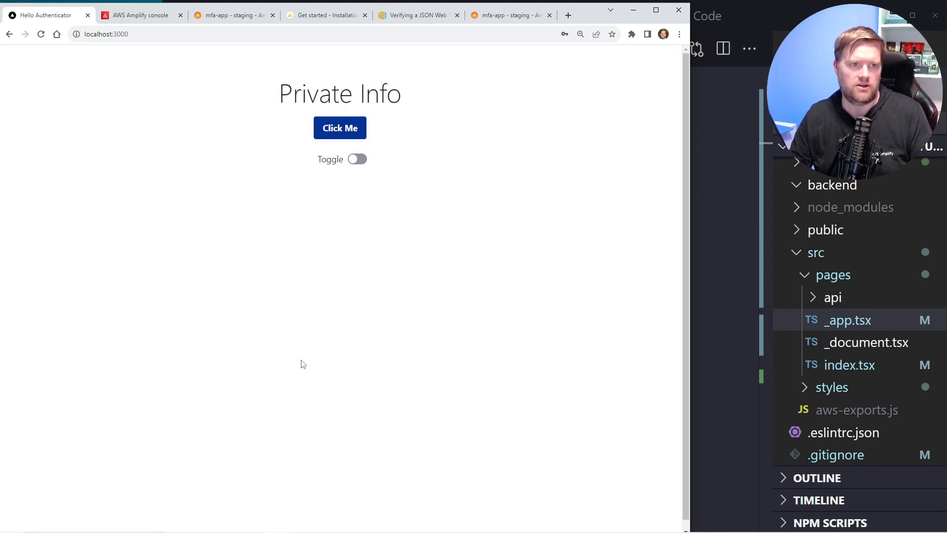
mouse_move(649, 234)
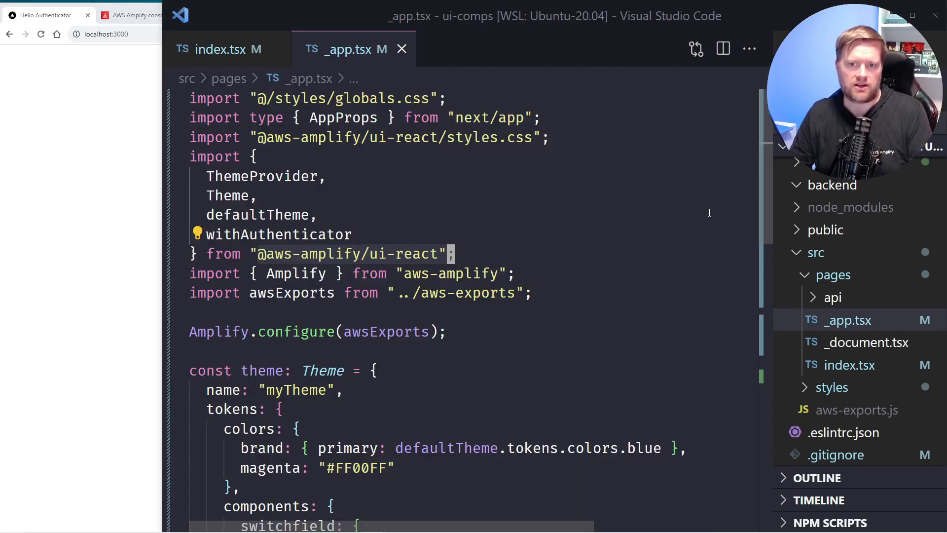
Open the index.tsx page source file in Visual Studio Code.
double_click(259, 215)
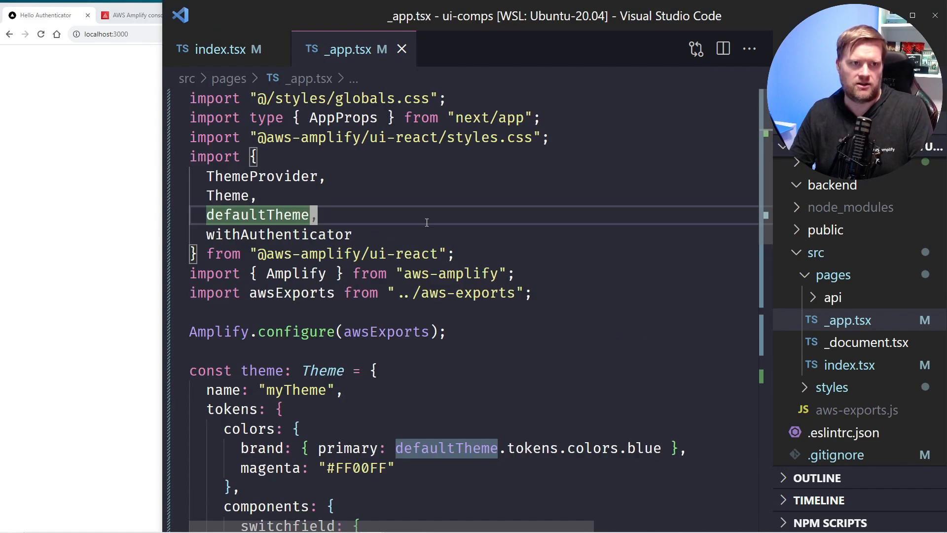
scroll("down", 3)
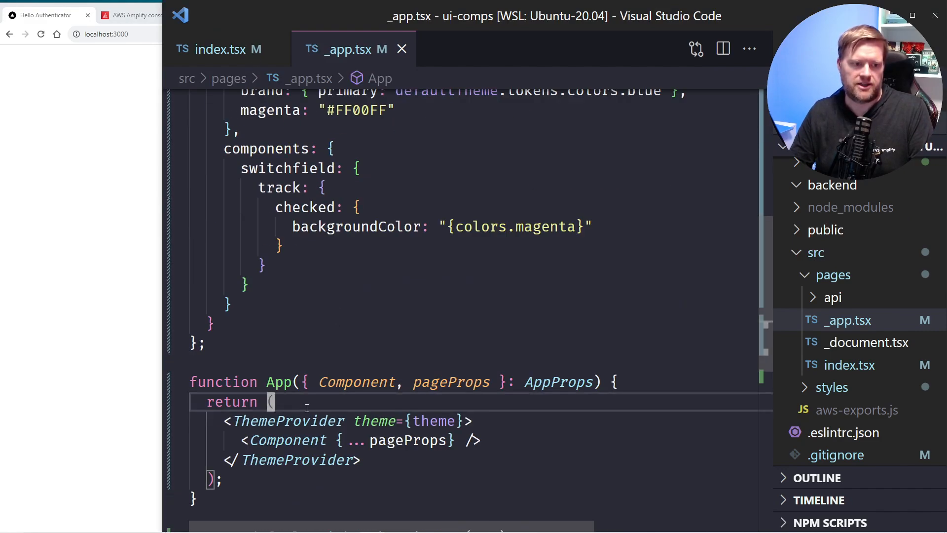
left_click(218, 49)
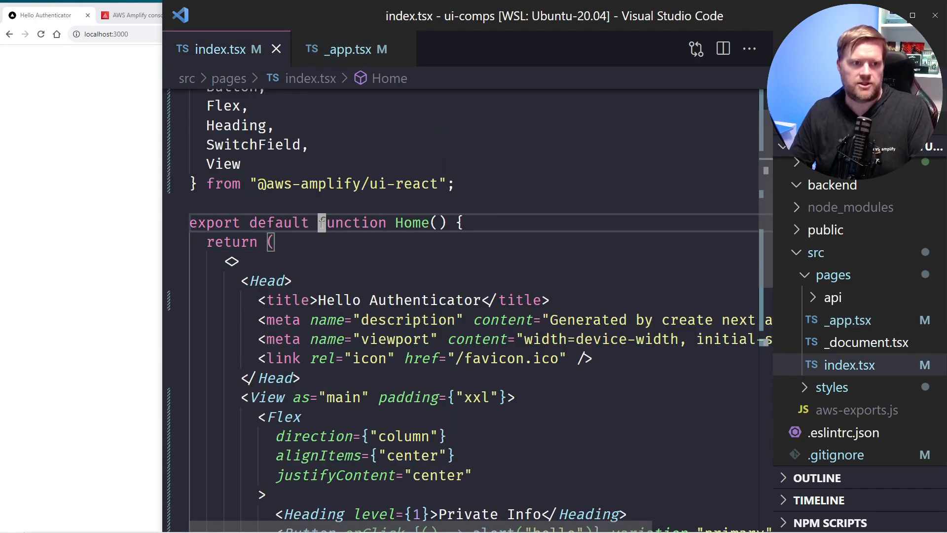
Import useAuthenticator and turn the button into 'Sign Out' with onClick={signOut}.
type("use")
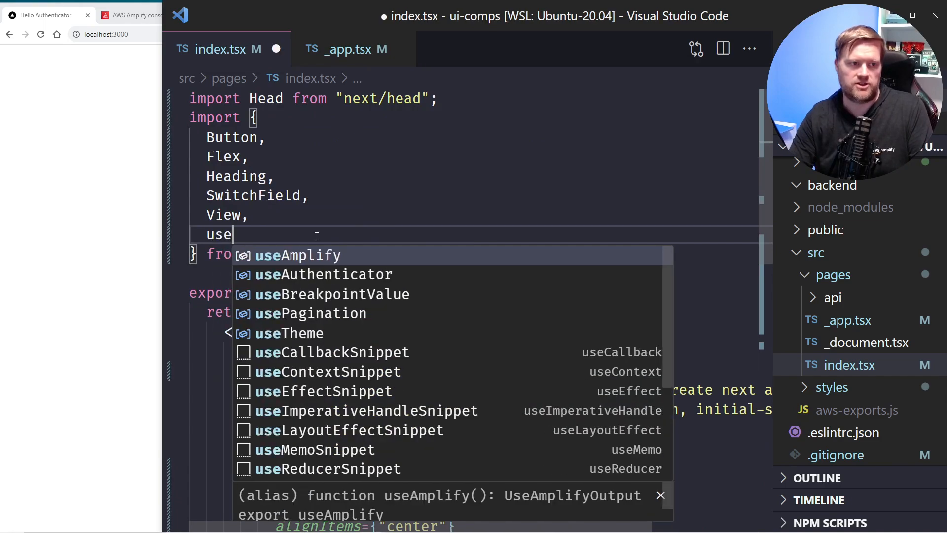
left_click(323, 274)
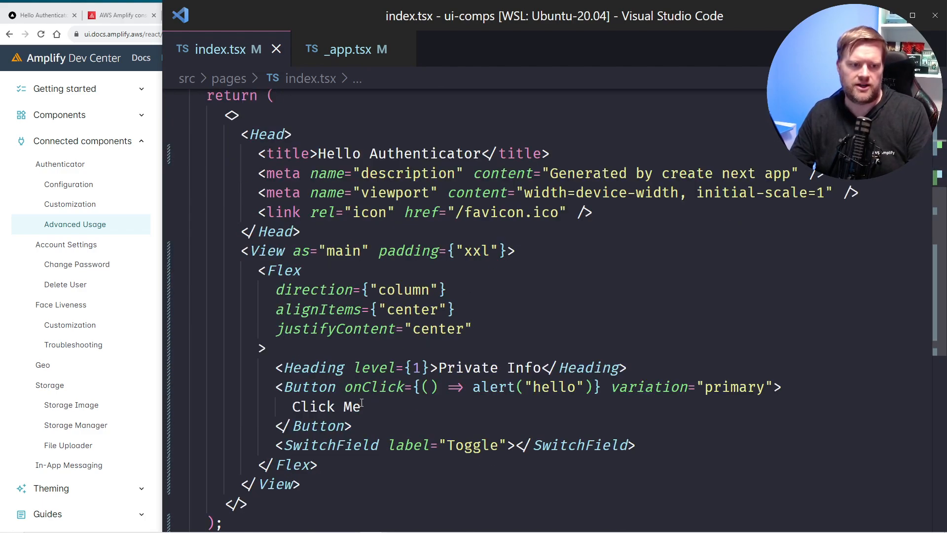
type("Sign Out")
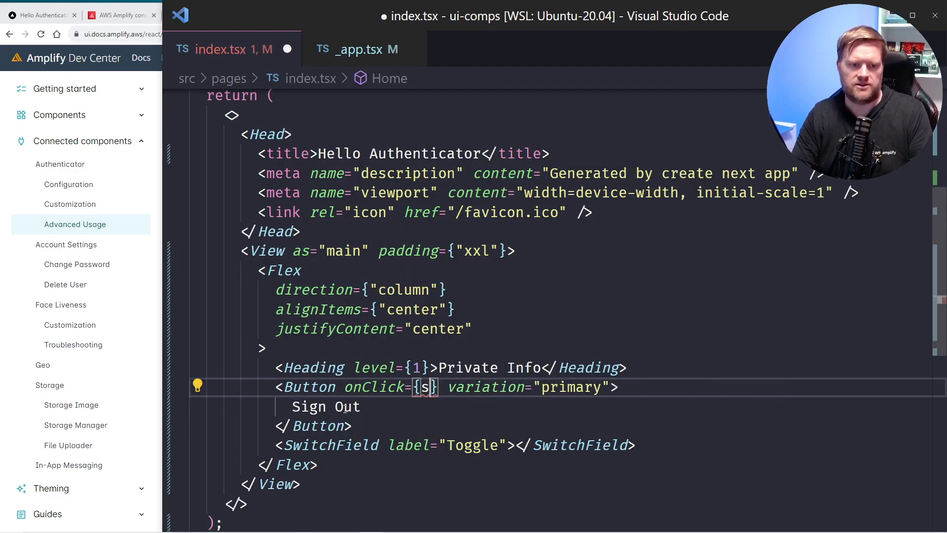
type("ignOut")
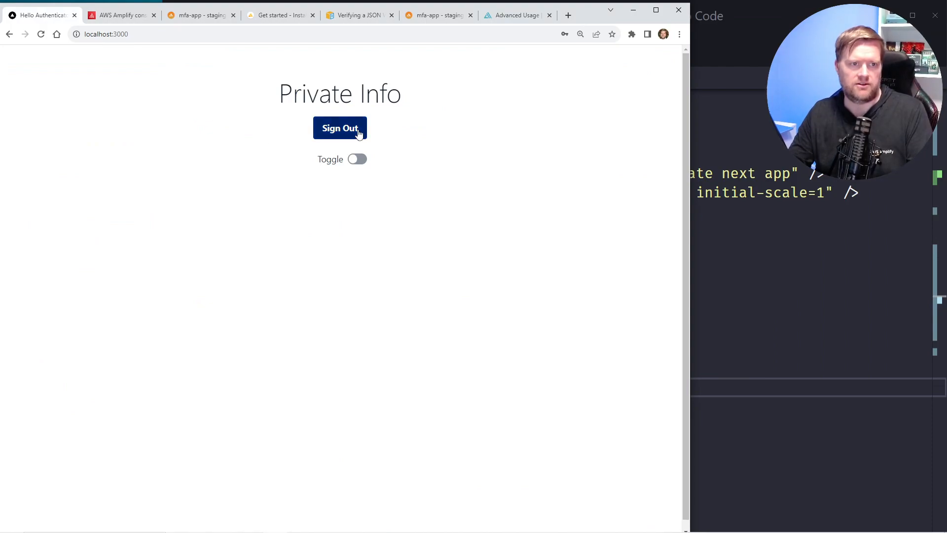
Sign out, then sign back in with password credentials and a confirmed TOTP code.
left_click(340, 128)
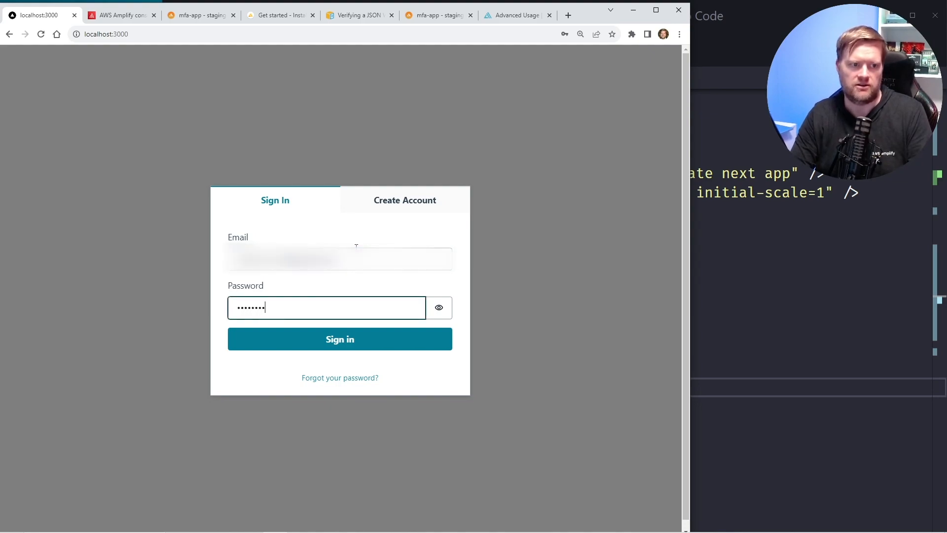
left_click(340, 338)
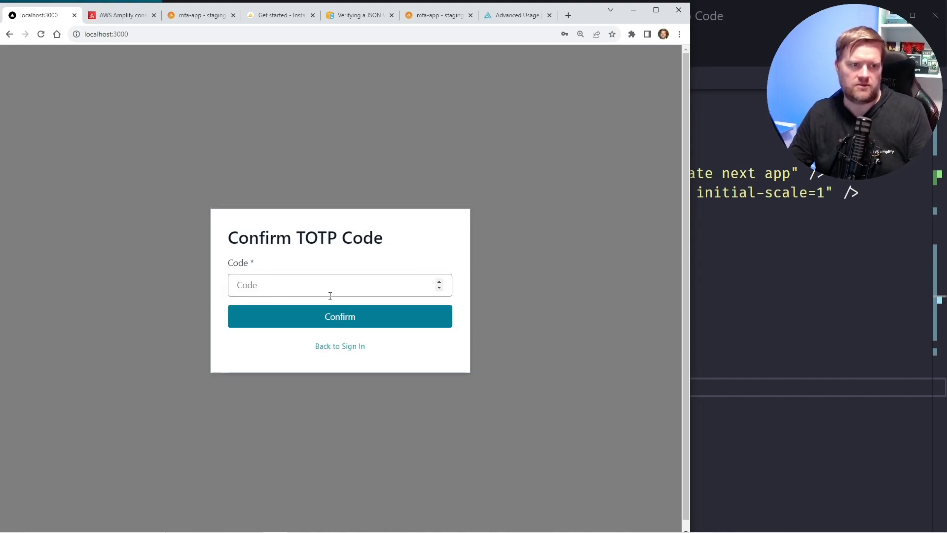
left_click(339, 285)
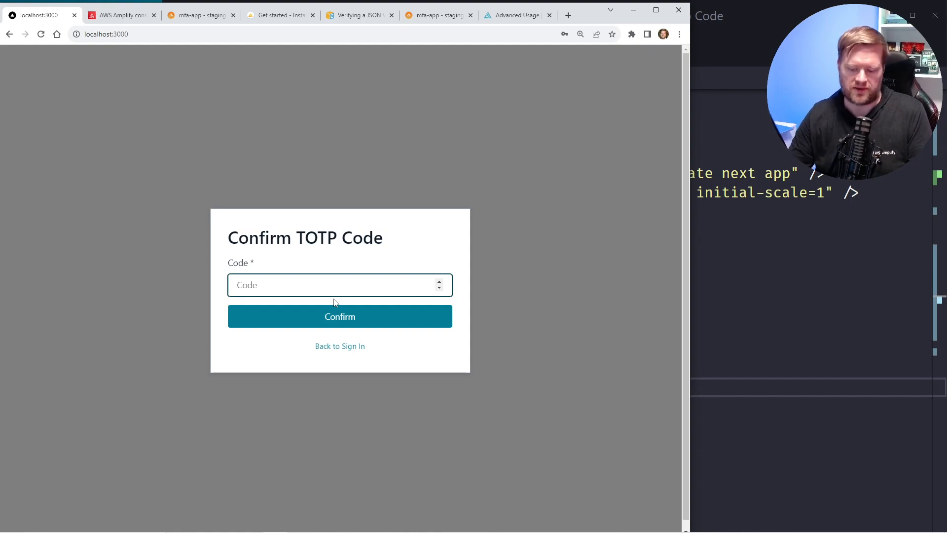
left_click(339, 316)
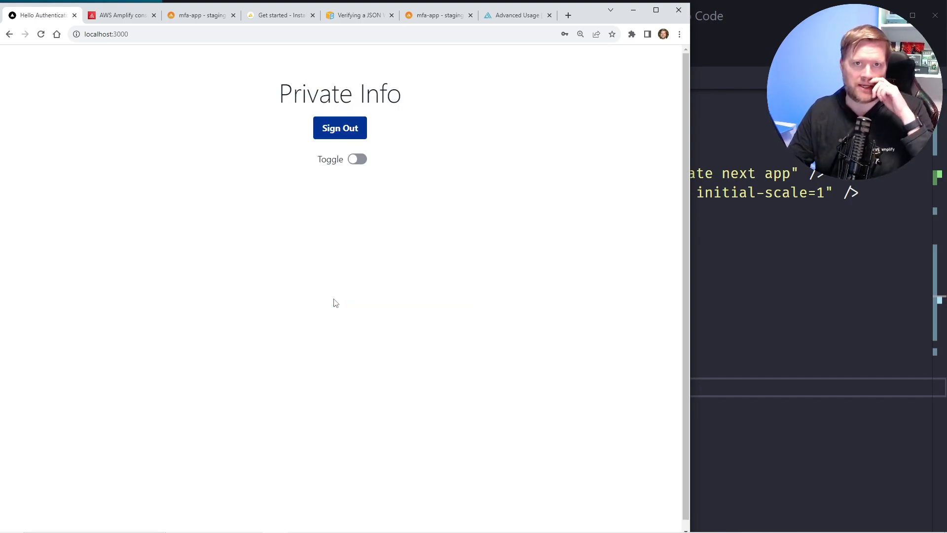
mouse_move(404, 268)
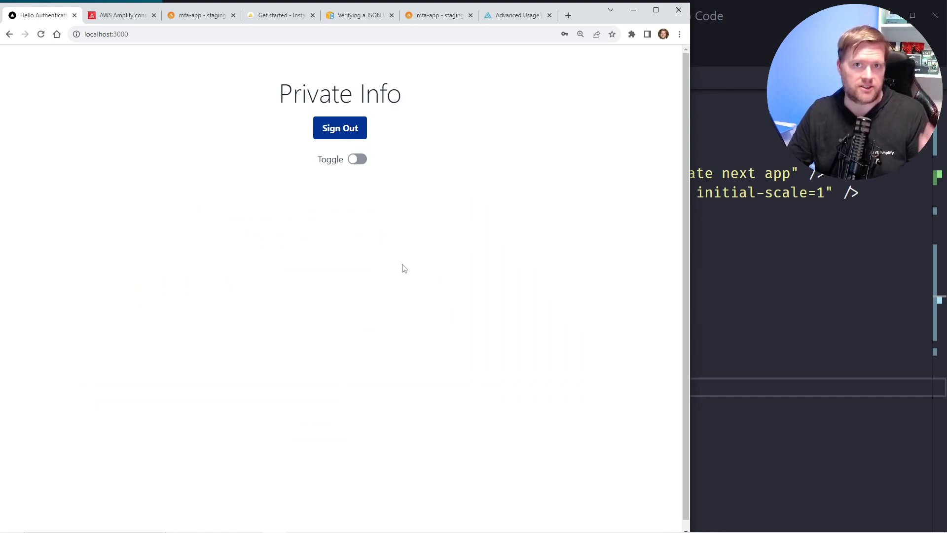
left_click_drag(318, 94, 400, 93)
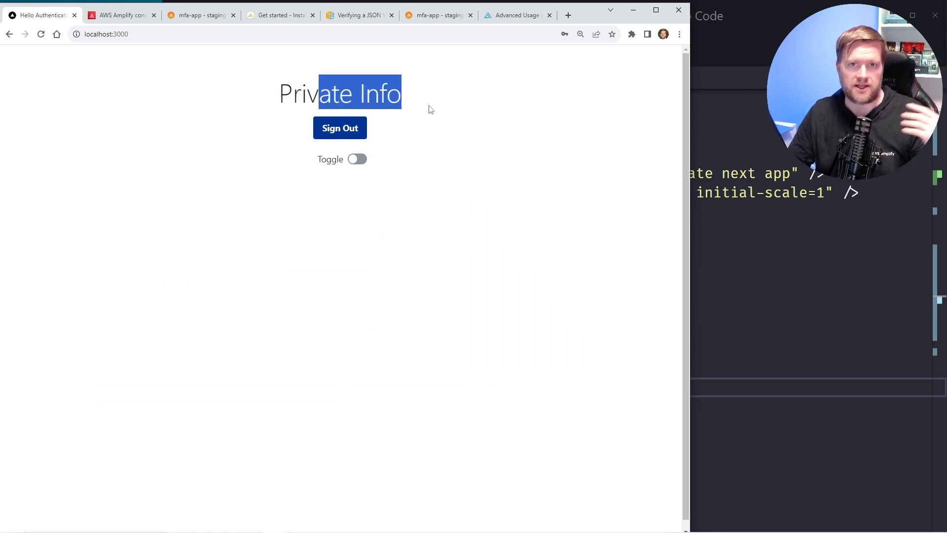